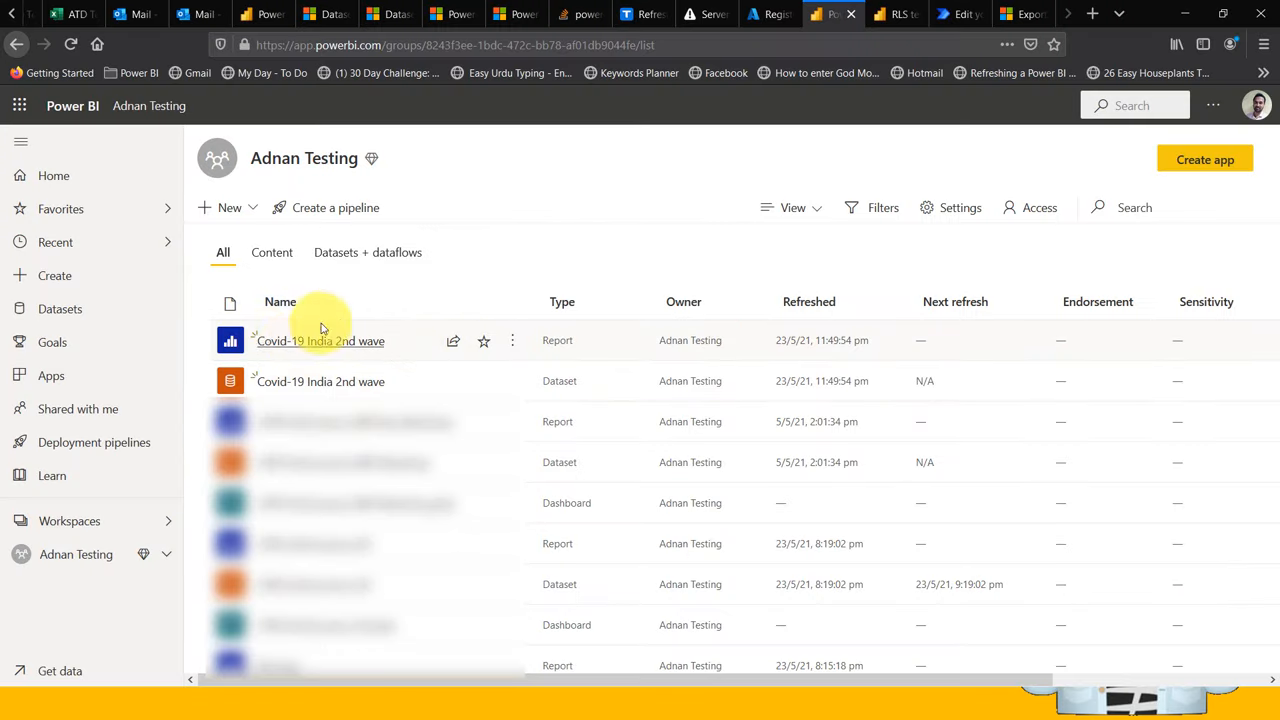
{"action": "mouse_move", "coordinate": [388, 348]}
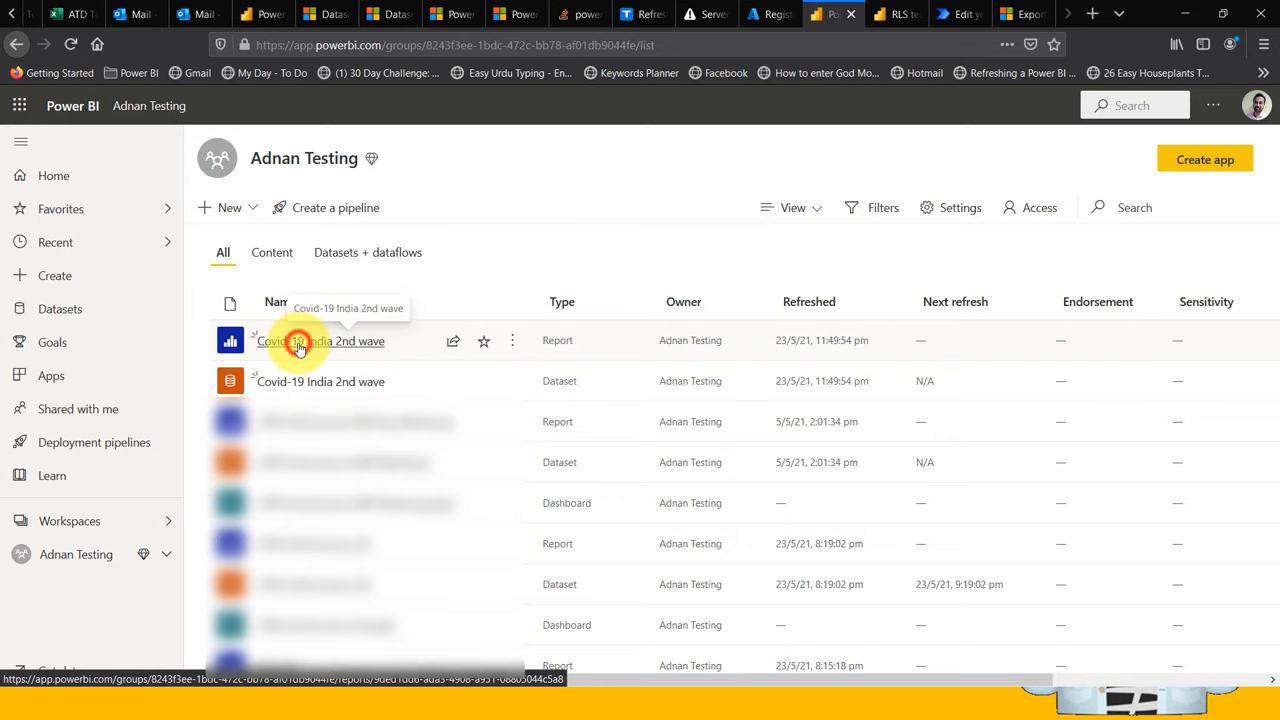
Open the Covid-19 India 2nd wave report from the Adnan Testing workspace
{"action": "left_click", "coordinate": [320, 340]}
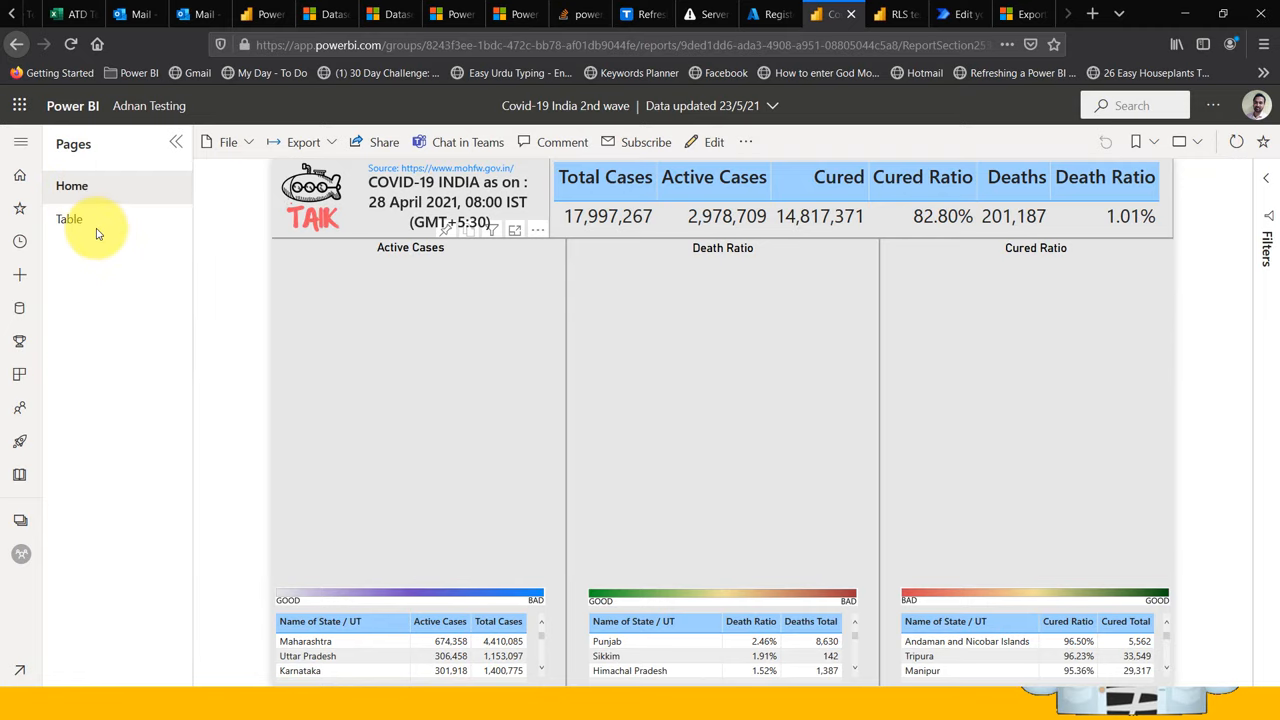
{"action": "mouse_move", "coordinate": [596, 304]}
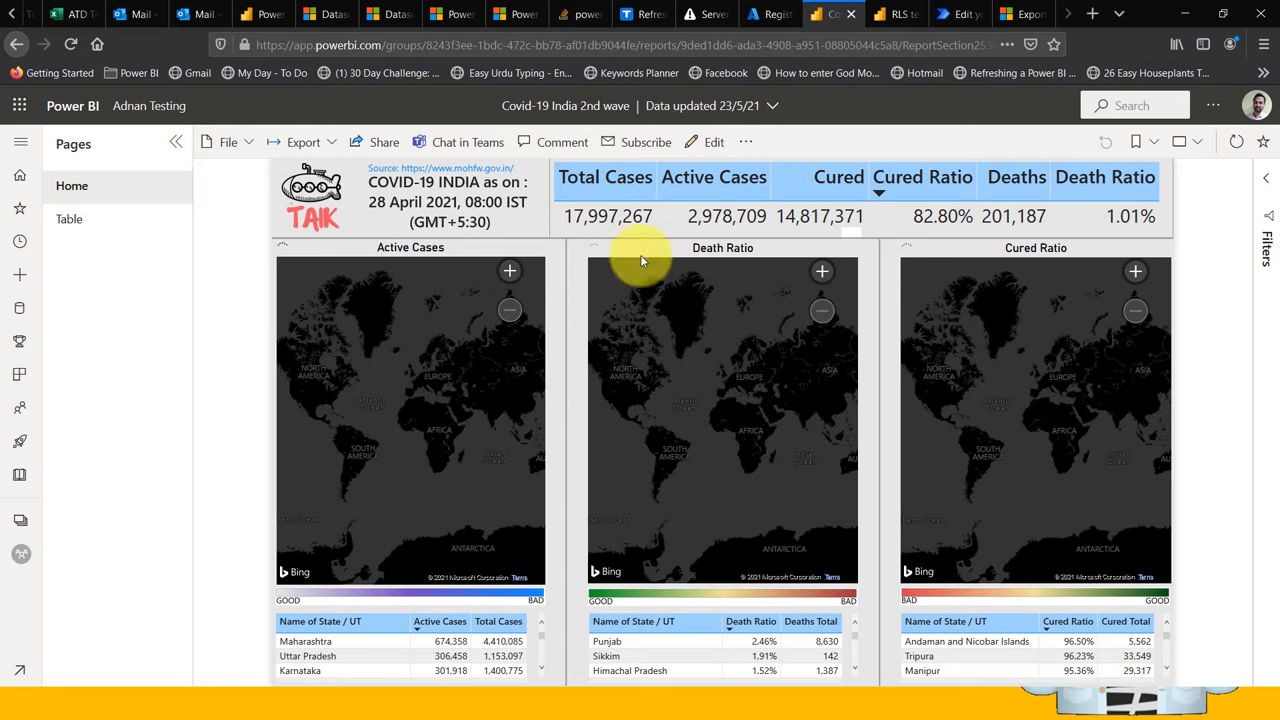
{"action": "mouse_move", "coordinate": [1190, 222]}
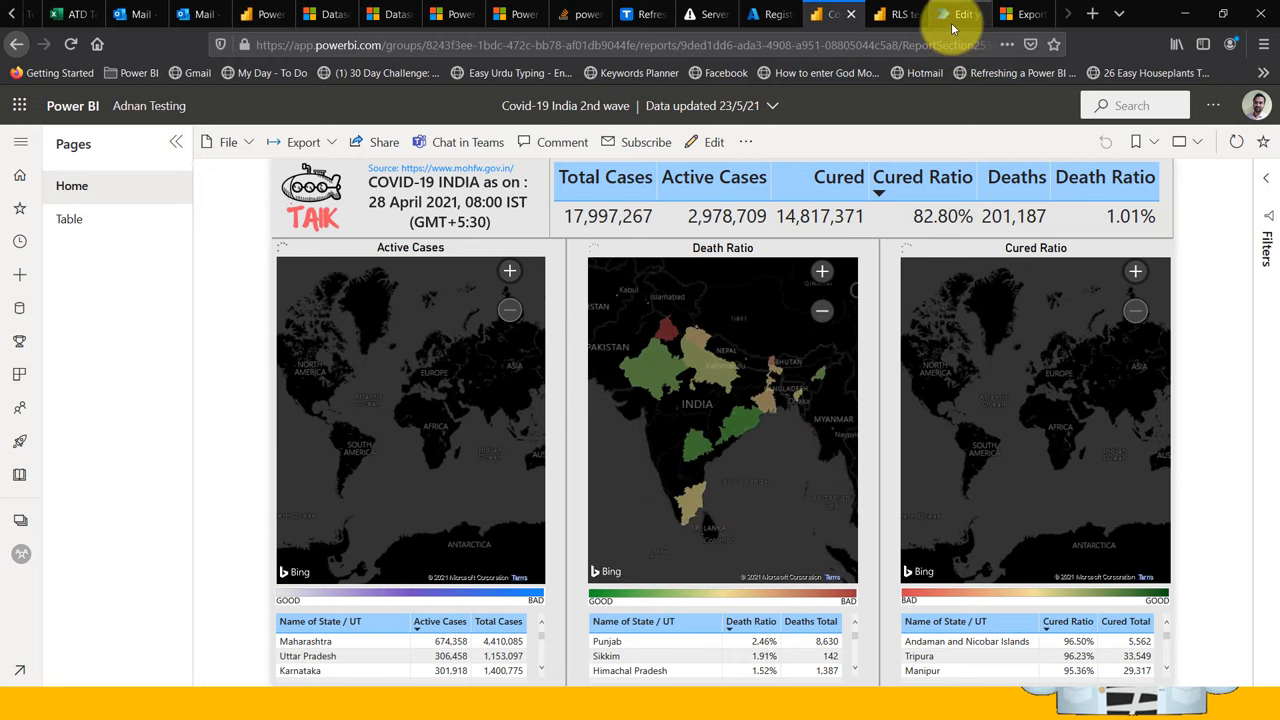
Start a scheduled cloud flow named 'Covid 19 2nd wave India' repeating every 1 Day
{"action": "left_click", "coordinate": [960, 14]}
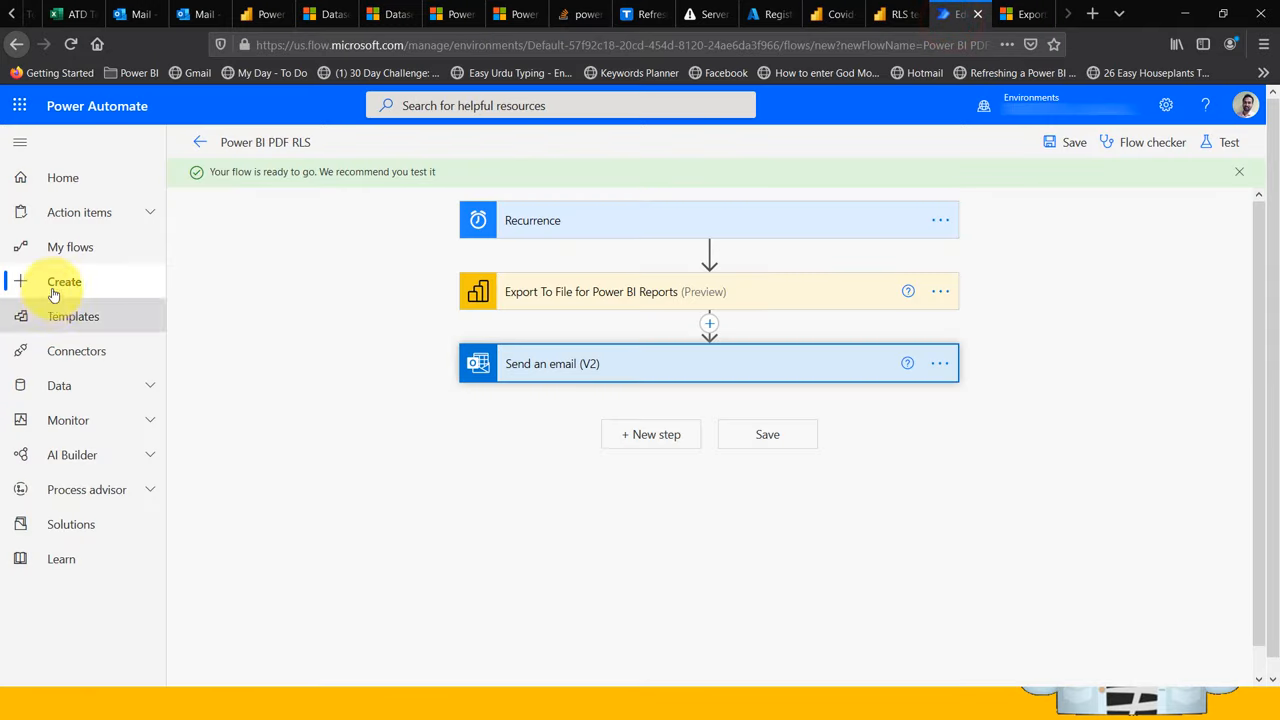
{"action": "left_click", "coordinate": [64, 280]}
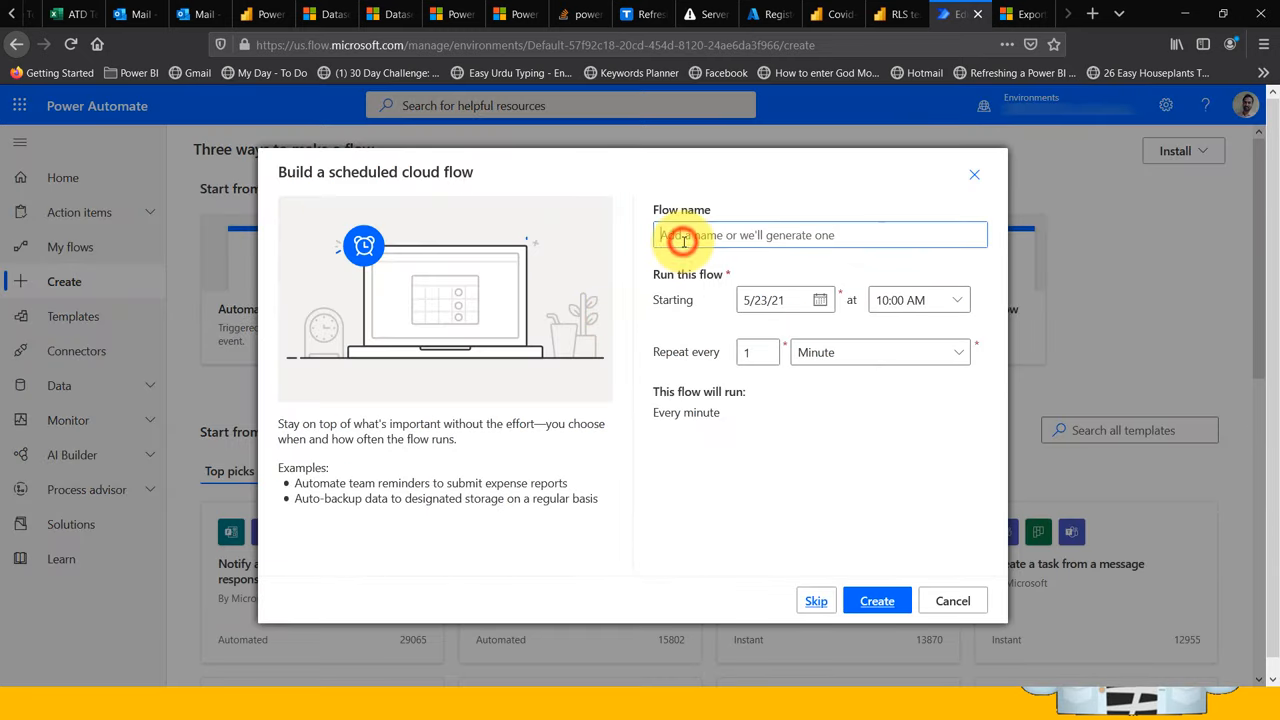
{"action": "type", "text": "Covid"}
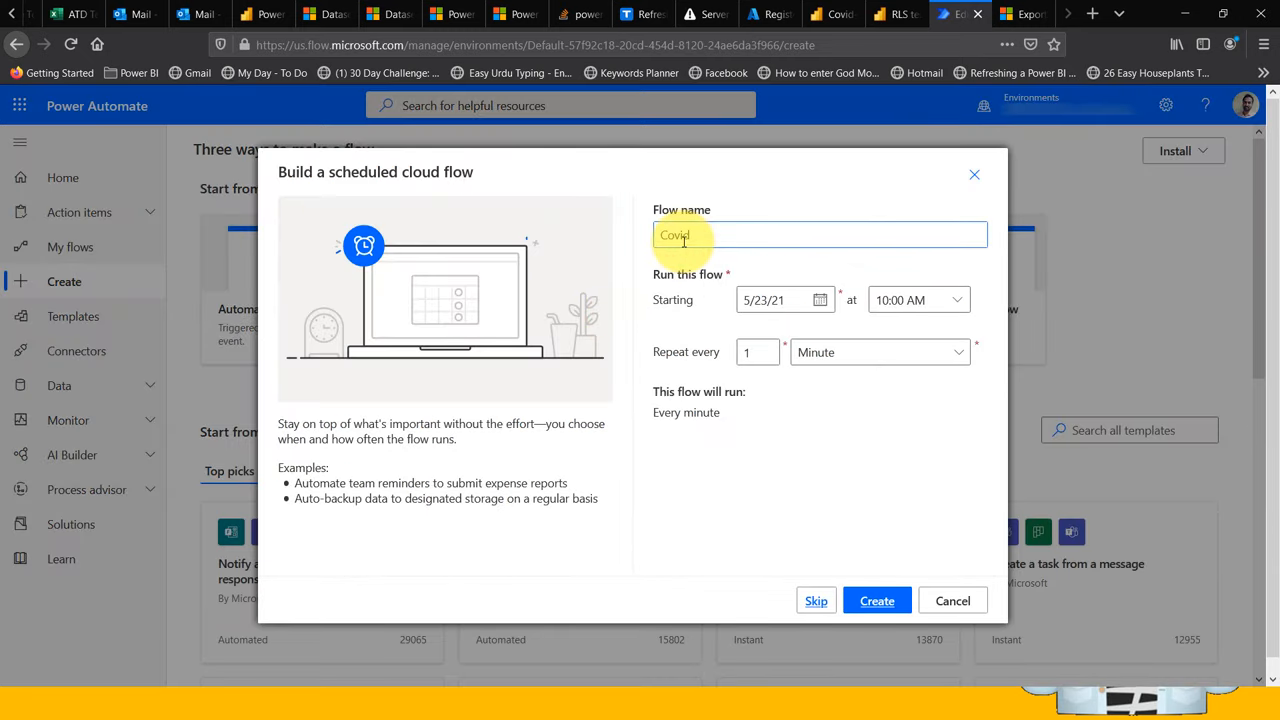
{"action": "type", "text": "19"}
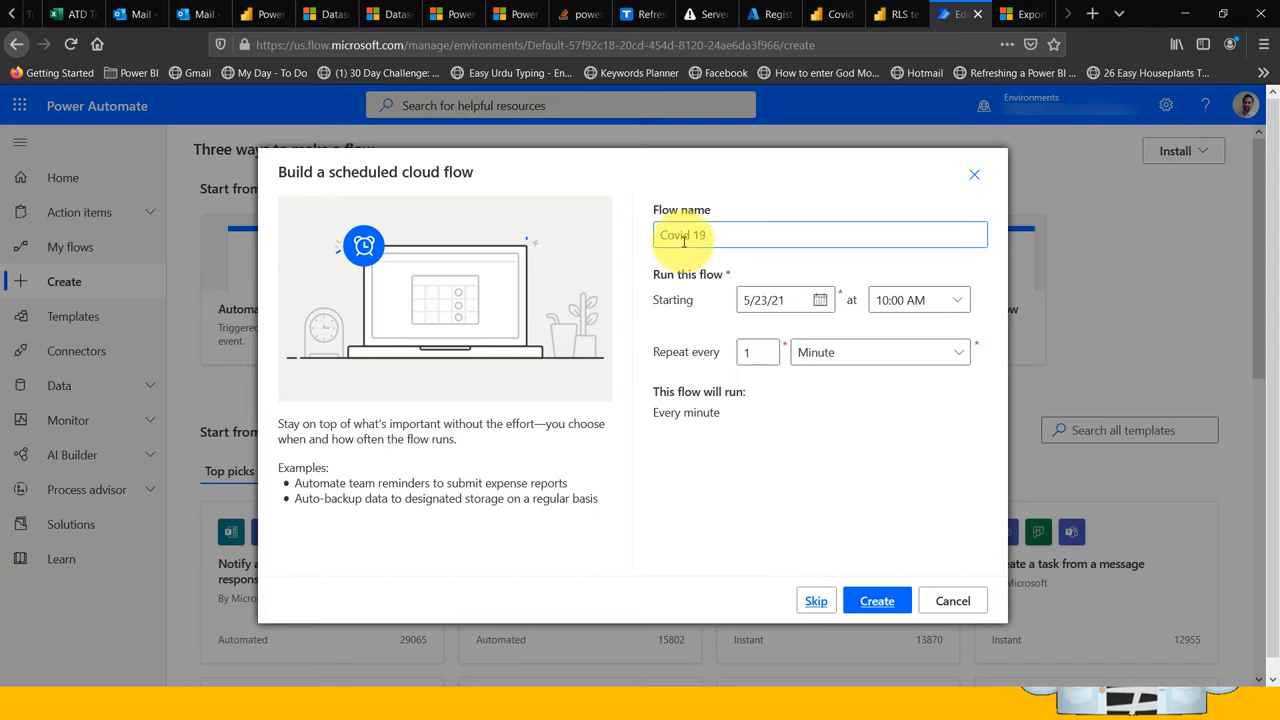
{"action": "type", "text": "2nd wave"}
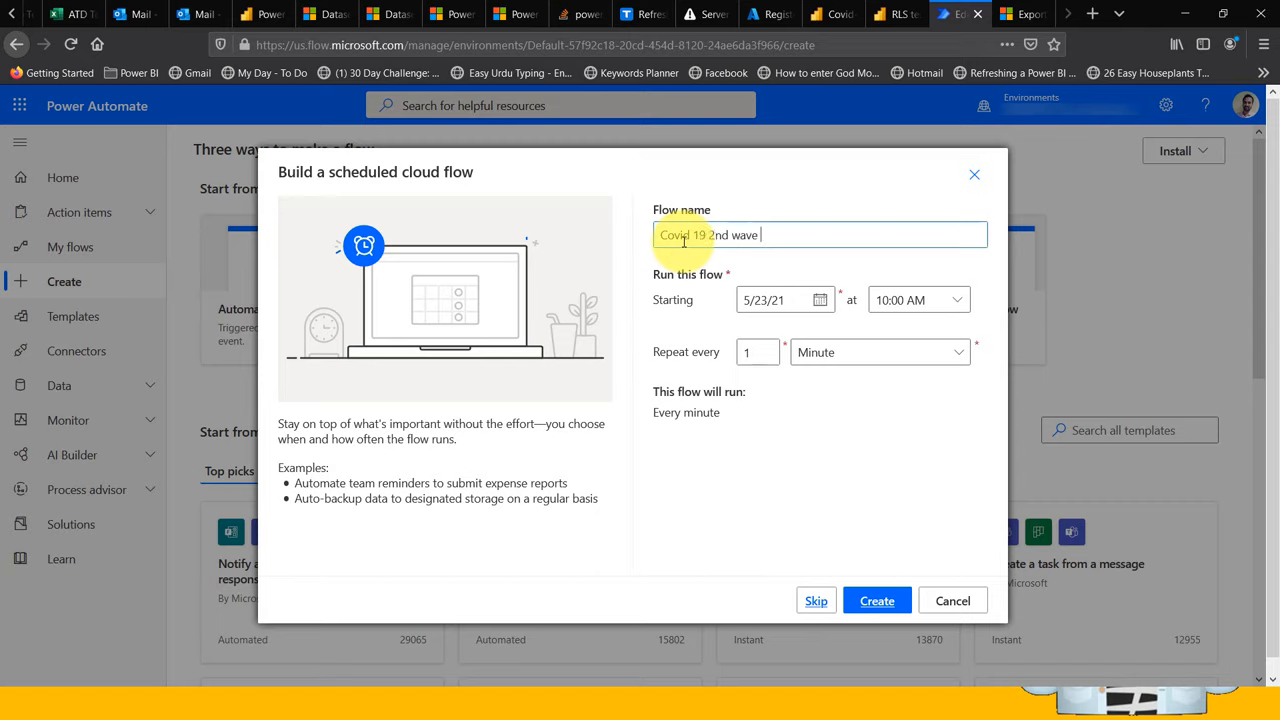
{"action": "type", "text": "India"}
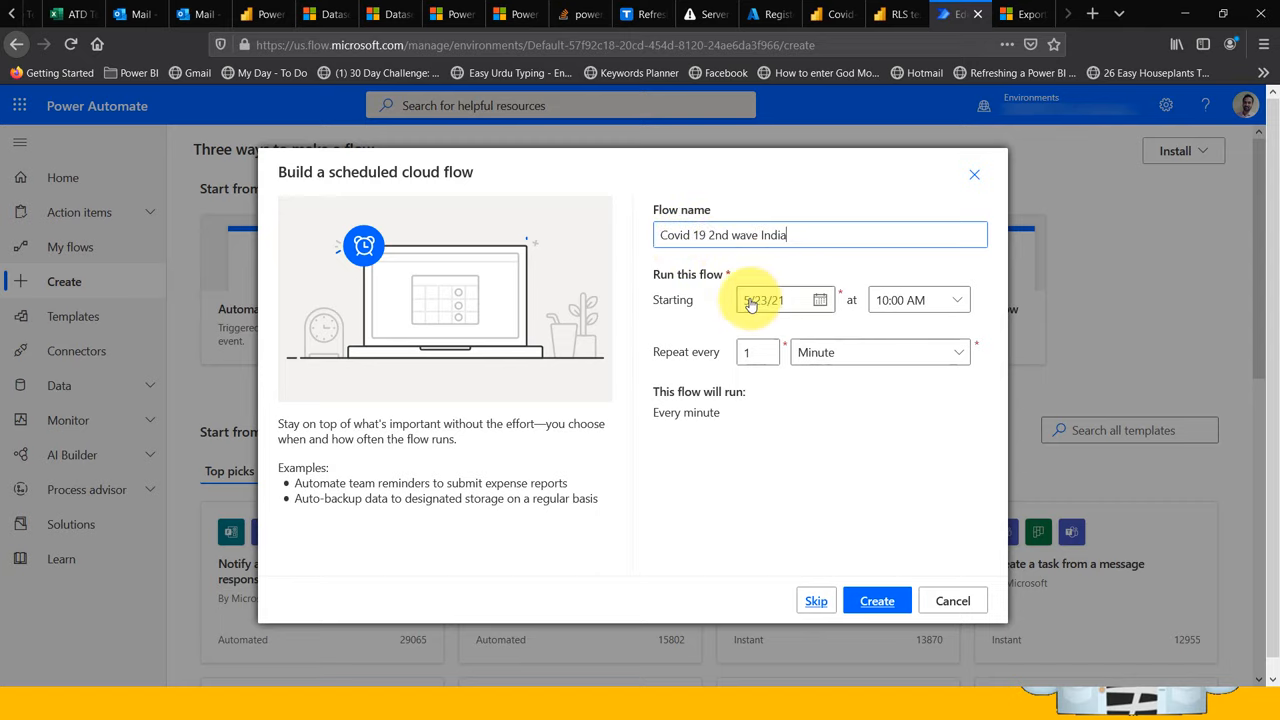
{"action": "left_click", "coordinate": [878, 352]}
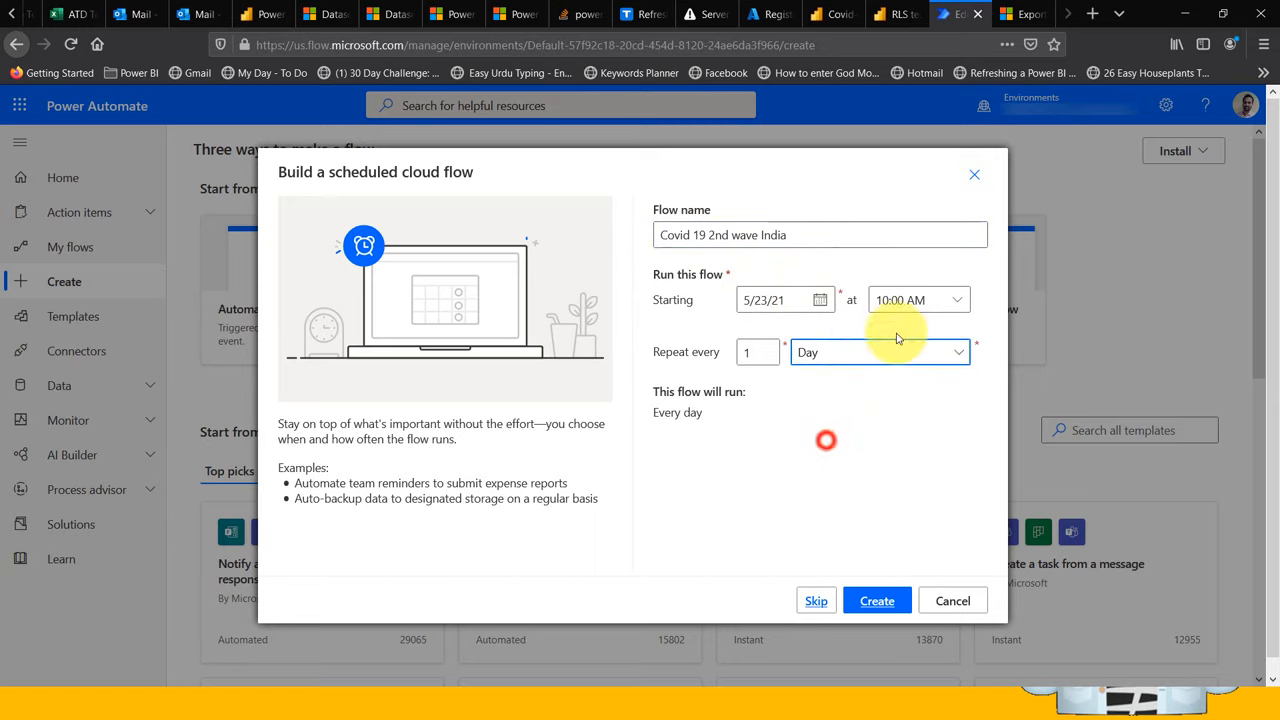
{"action": "left_click", "coordinate": [876, 600]}
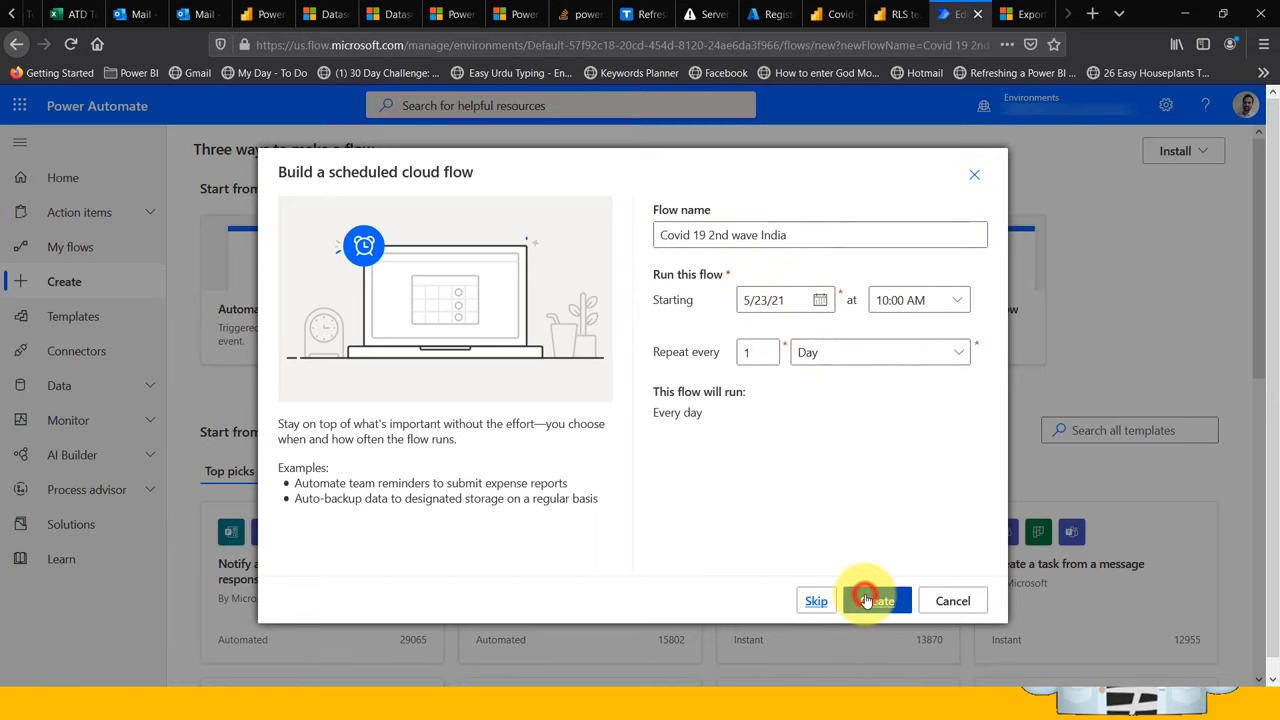
Create the flow and add a new step, searching 'power bi' for the export action
{"action": "left_click", "coordinate": [876, 600]}
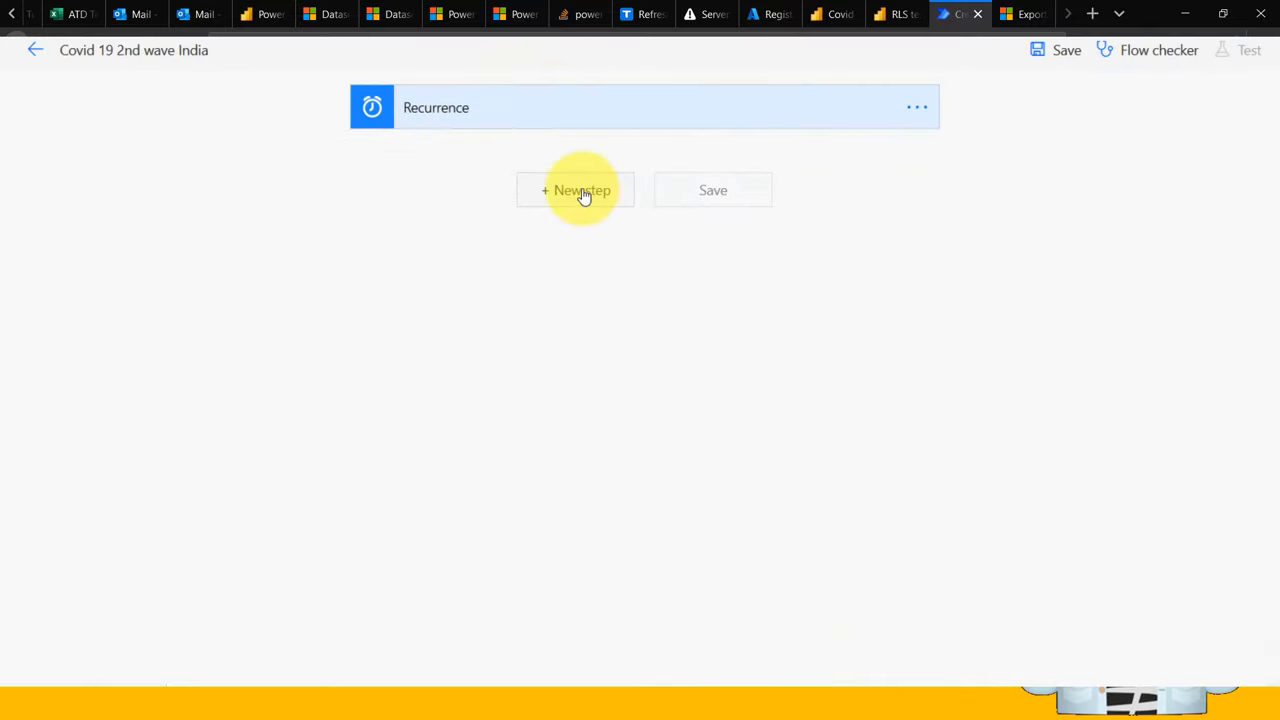
{"action": "left_click", "coordinate": [574, 190]}
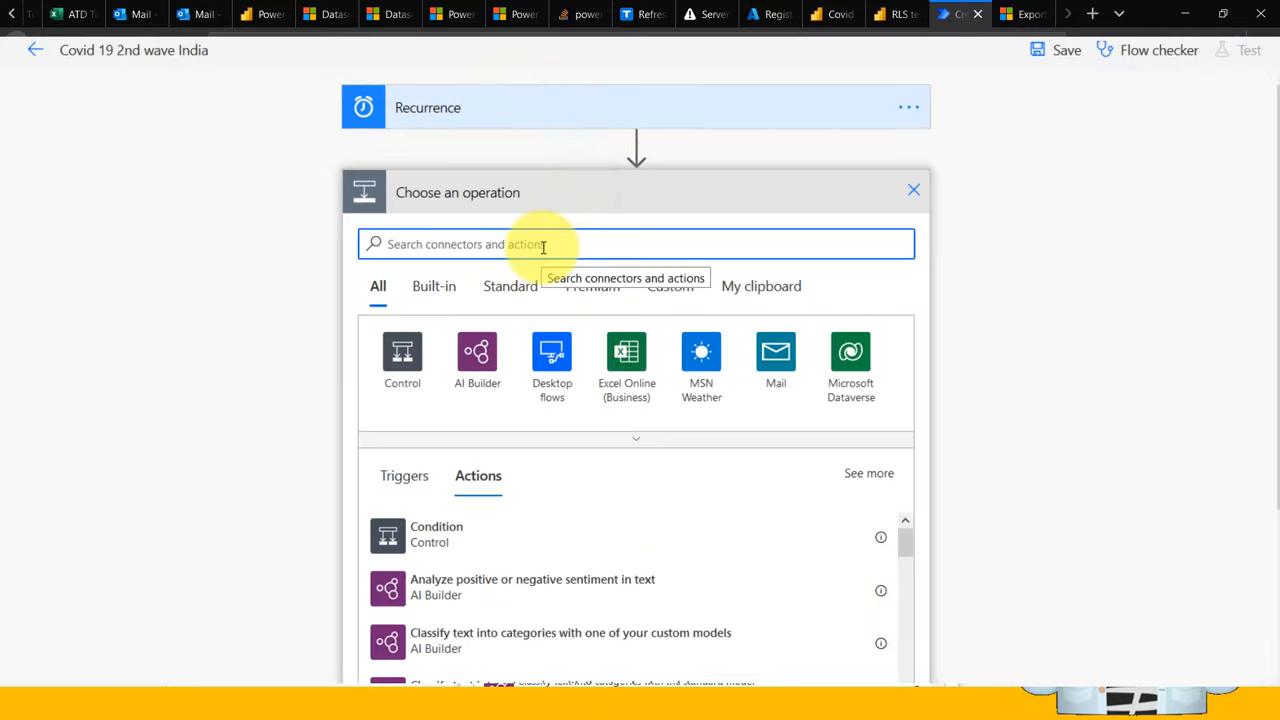
{"action": "type", "text": "power bi"}
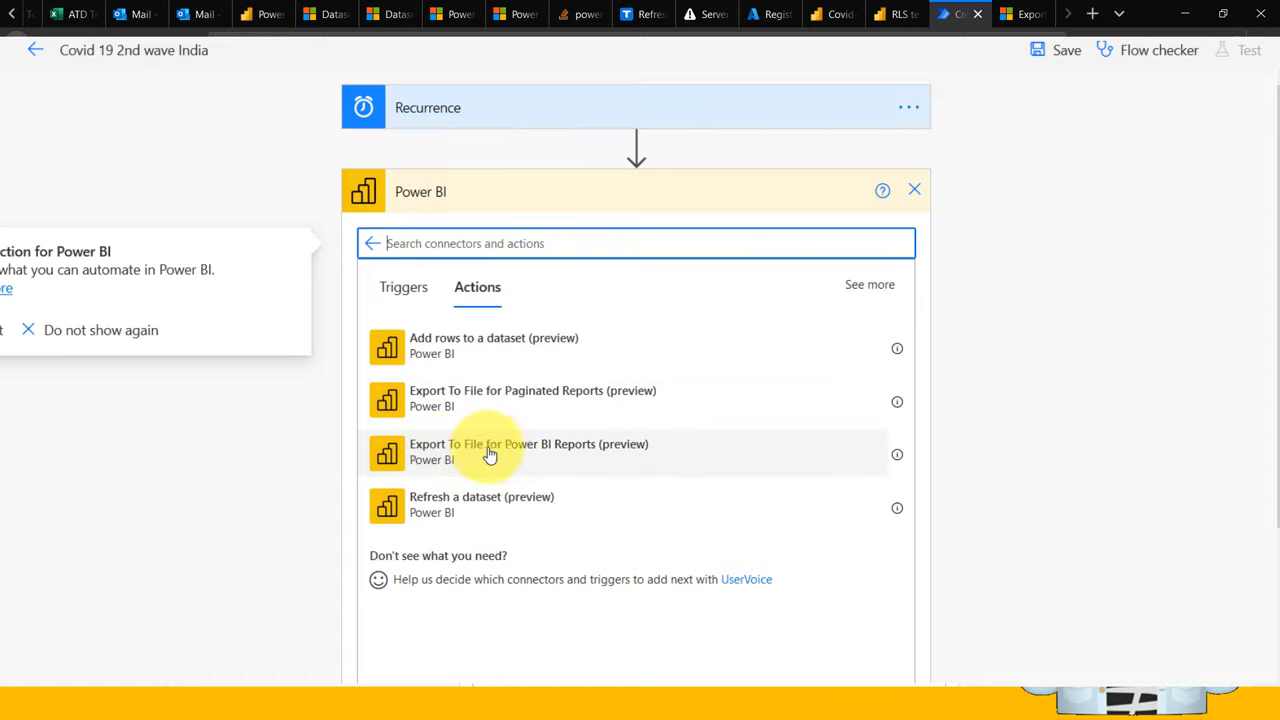
{"action": "left_click", "coordinate": [496, 452]}
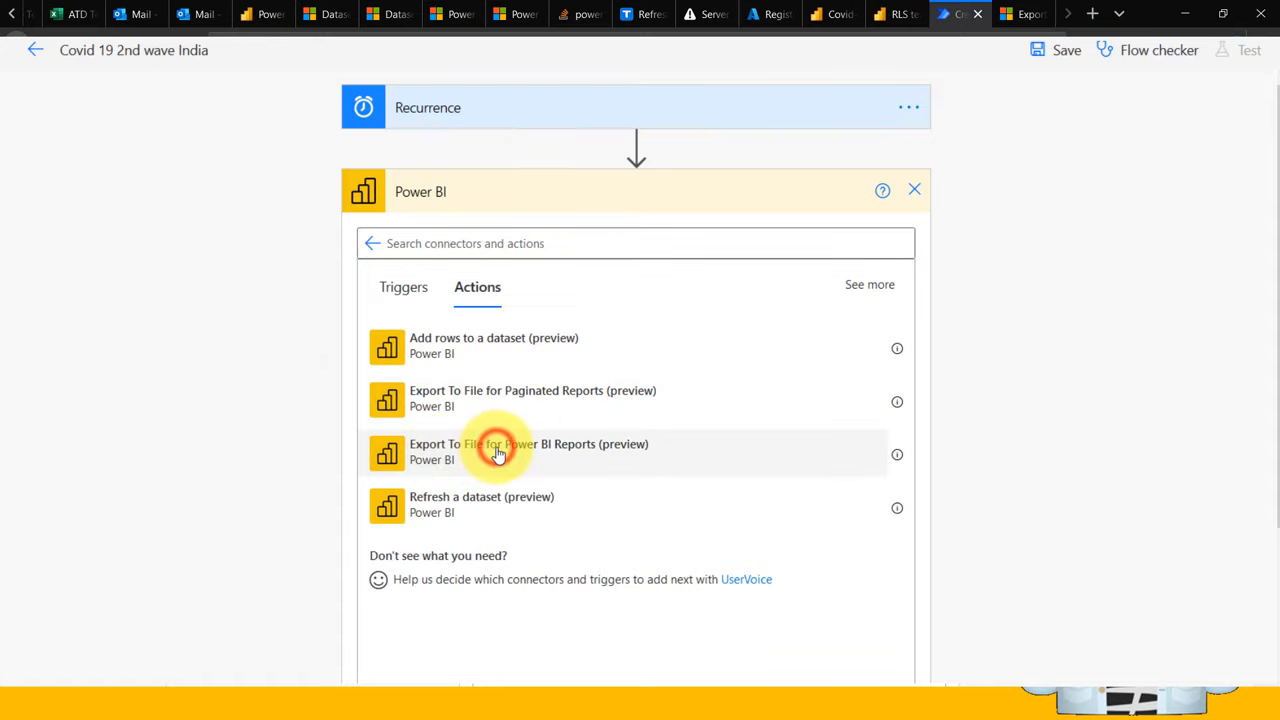
Add Export To File for Power BI Reports on Adnan Testing's Covid-19 India 2nd wave report in PDF
{"action": "left_click", "coordinate": [500, 452]}
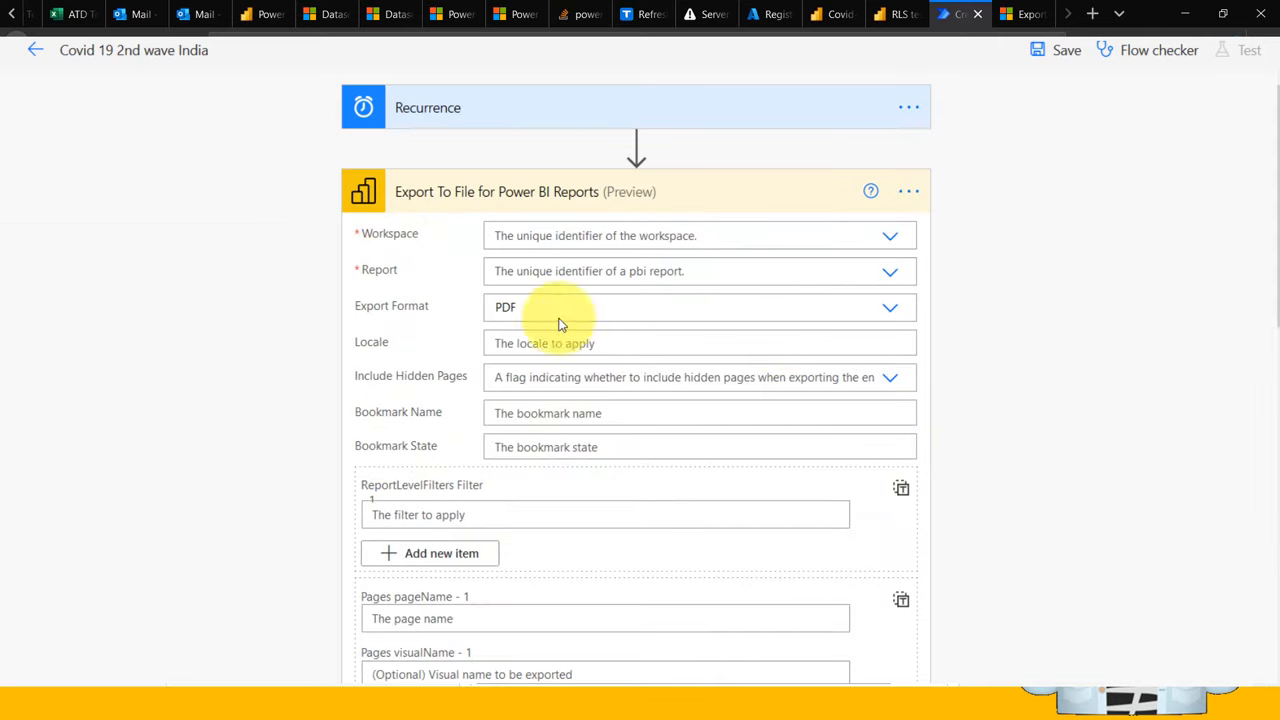
{"action": "left_click", "coordinate": [888, 236]}
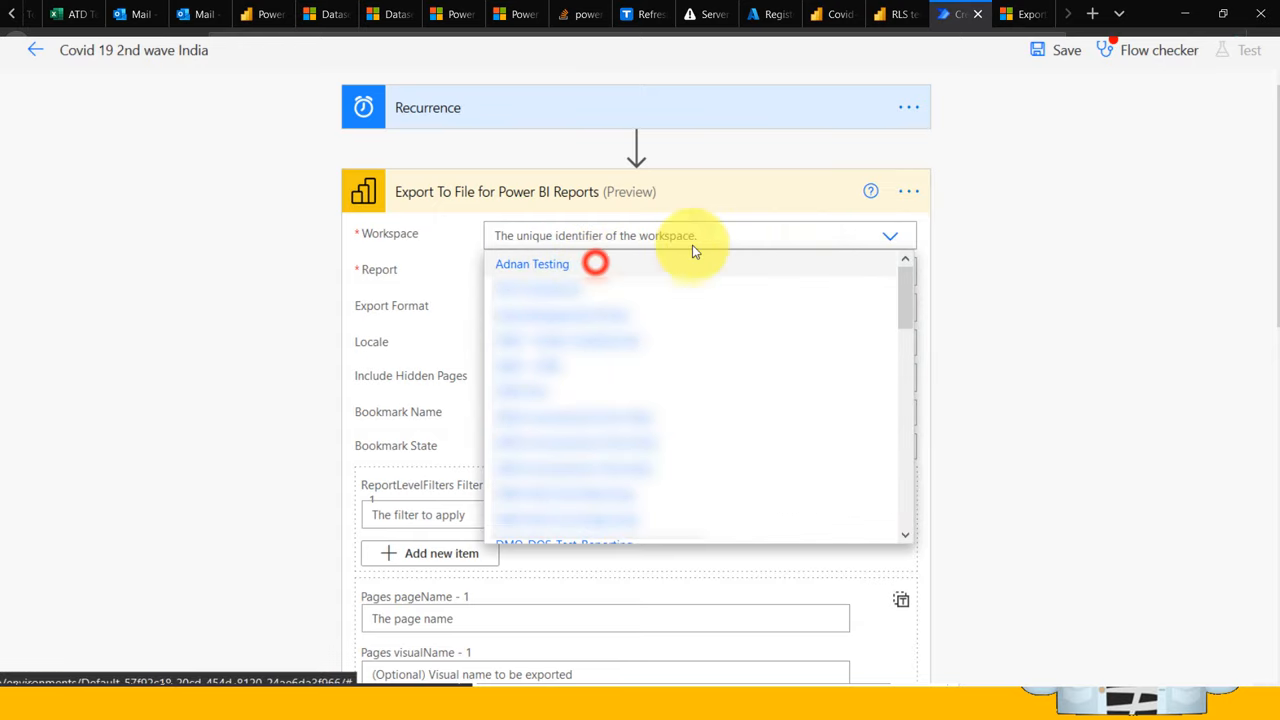
{"action": "left_click", "coordinate": [532, 264]}
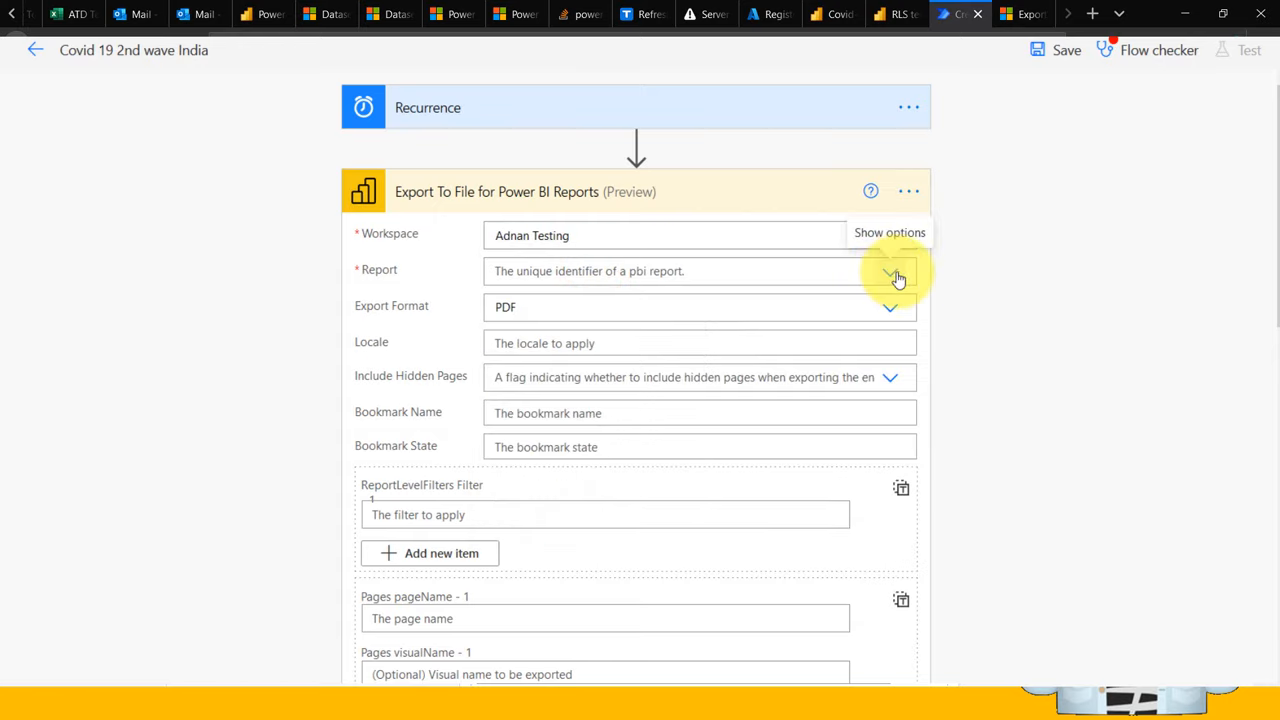
{"action": "left_click", "coordinate": [888, 272]}
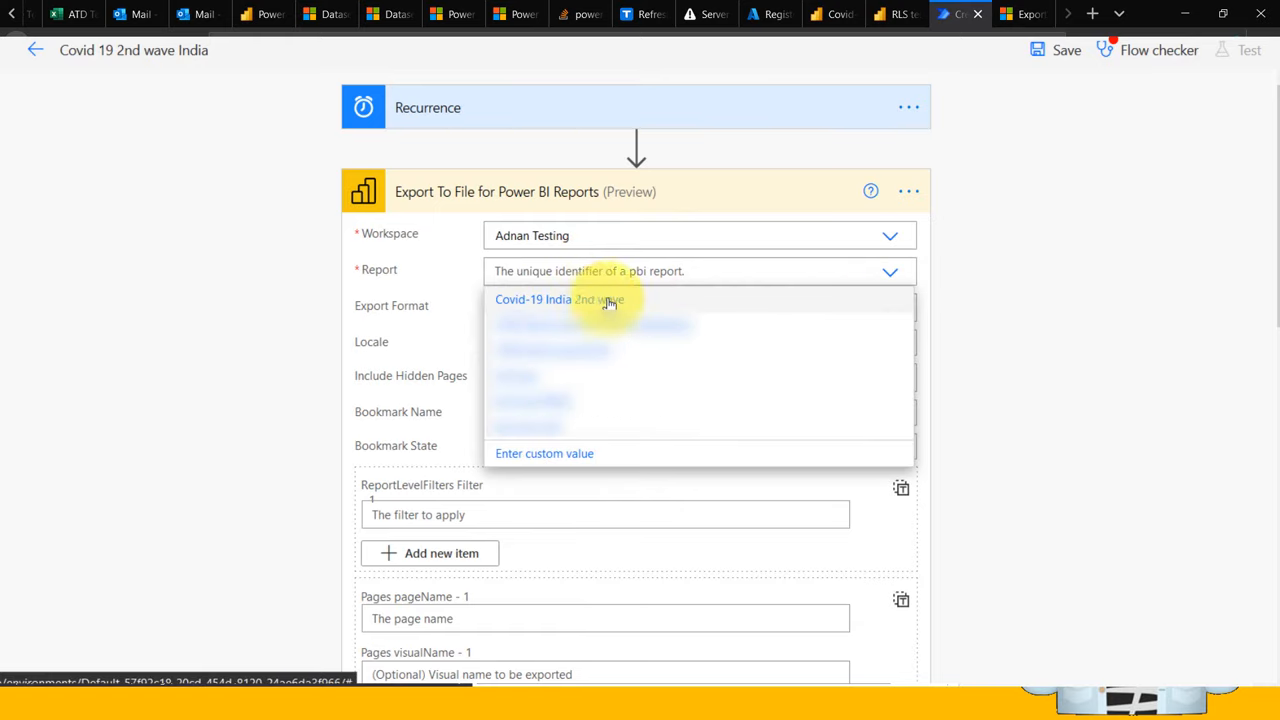
{"action": "left_click", "coordinate": [560, 300]}
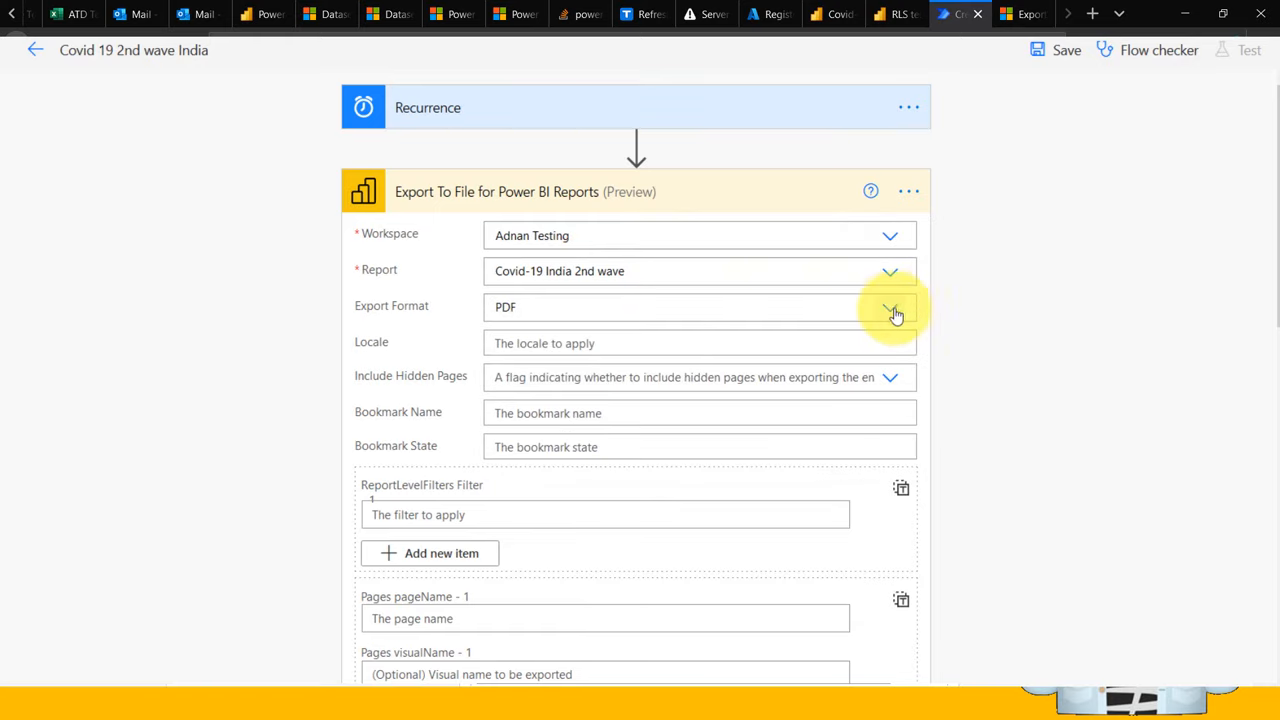
{"action": "left_click", "coordinate": [888, 308]}
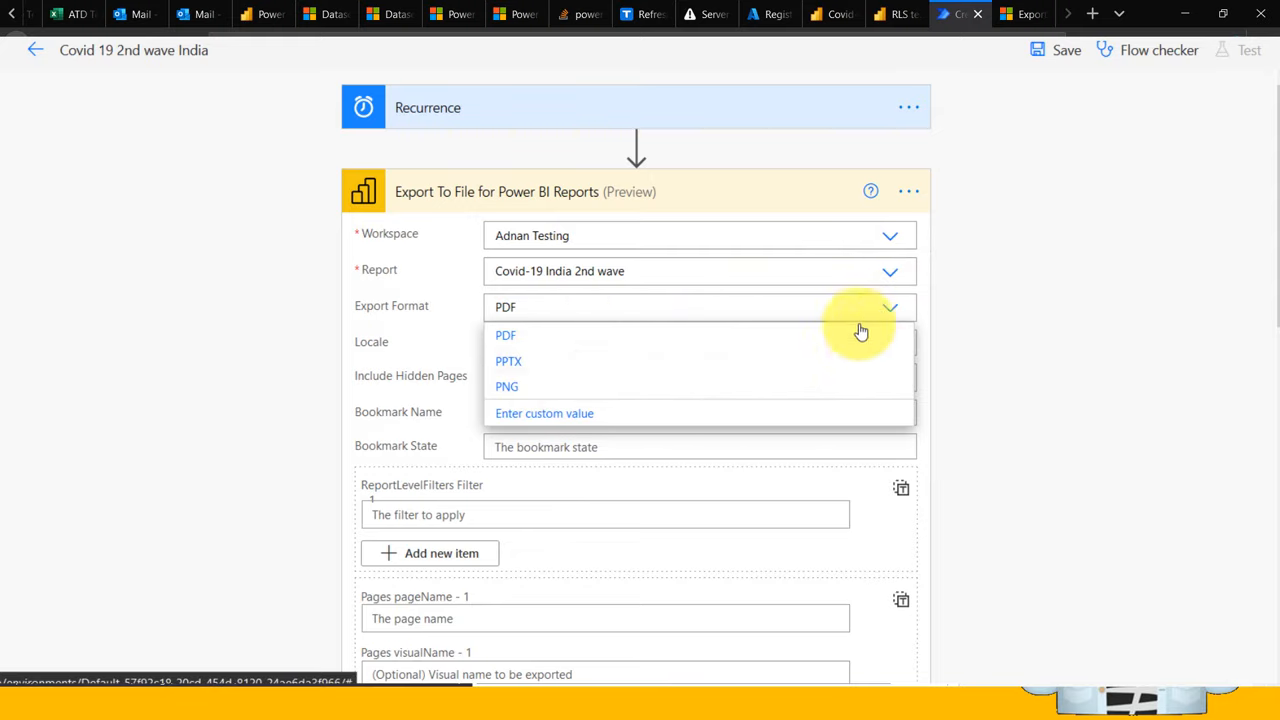
{"action": "left_click", "coordinate": [504, 336]}
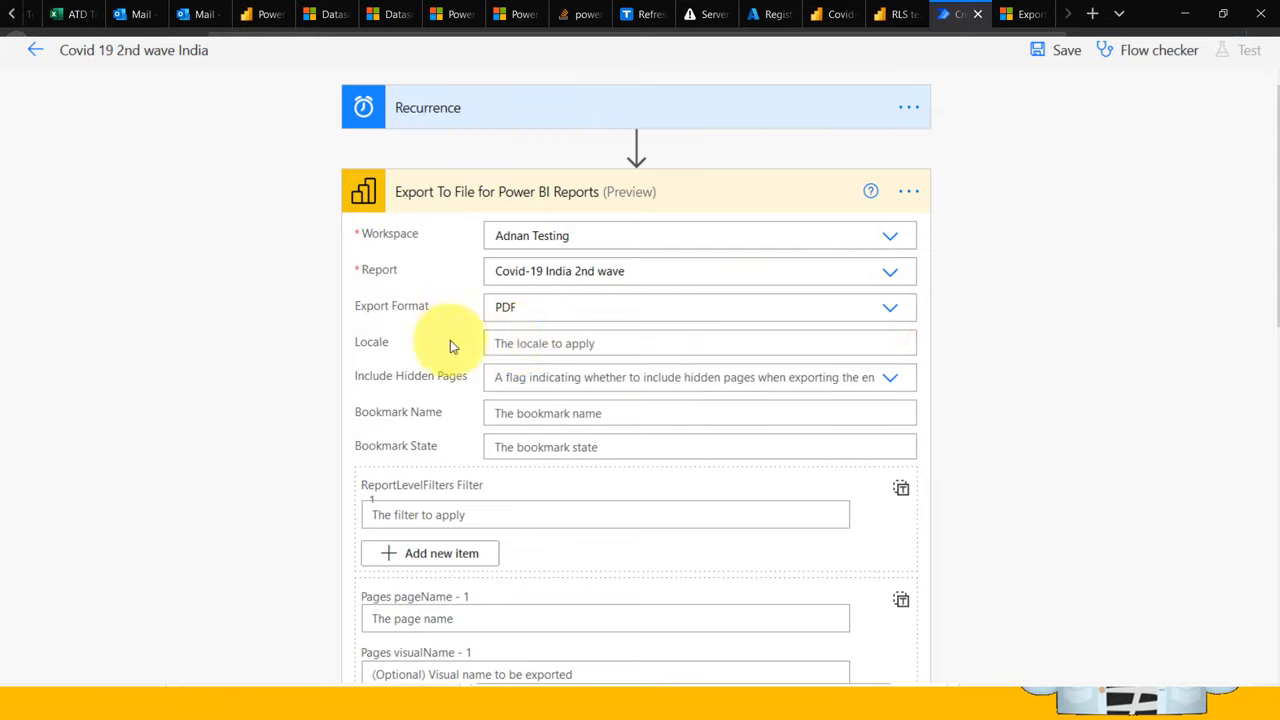
{"action": "mouse_move", "coordinate": [672, 376]}
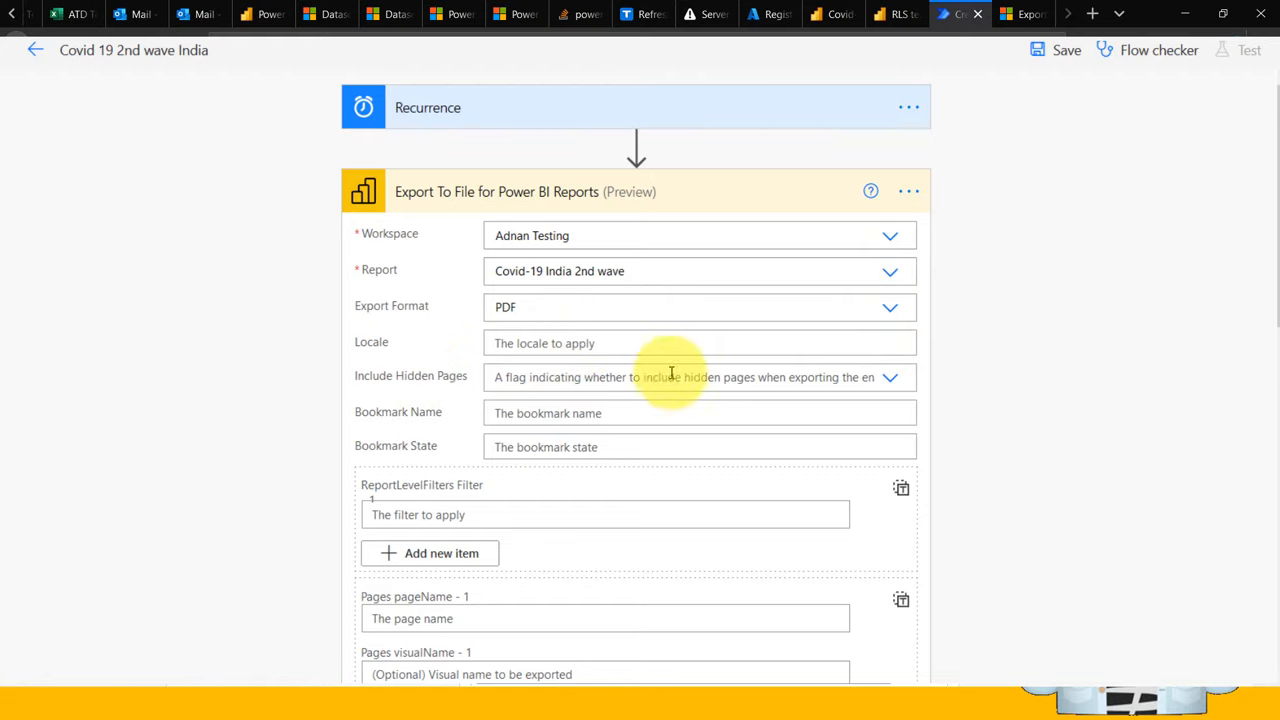
Exclude hidden pages, set Pages pageName to Home and collapse the export step
{"action": "left_click", "coordinate": [888, 376]}
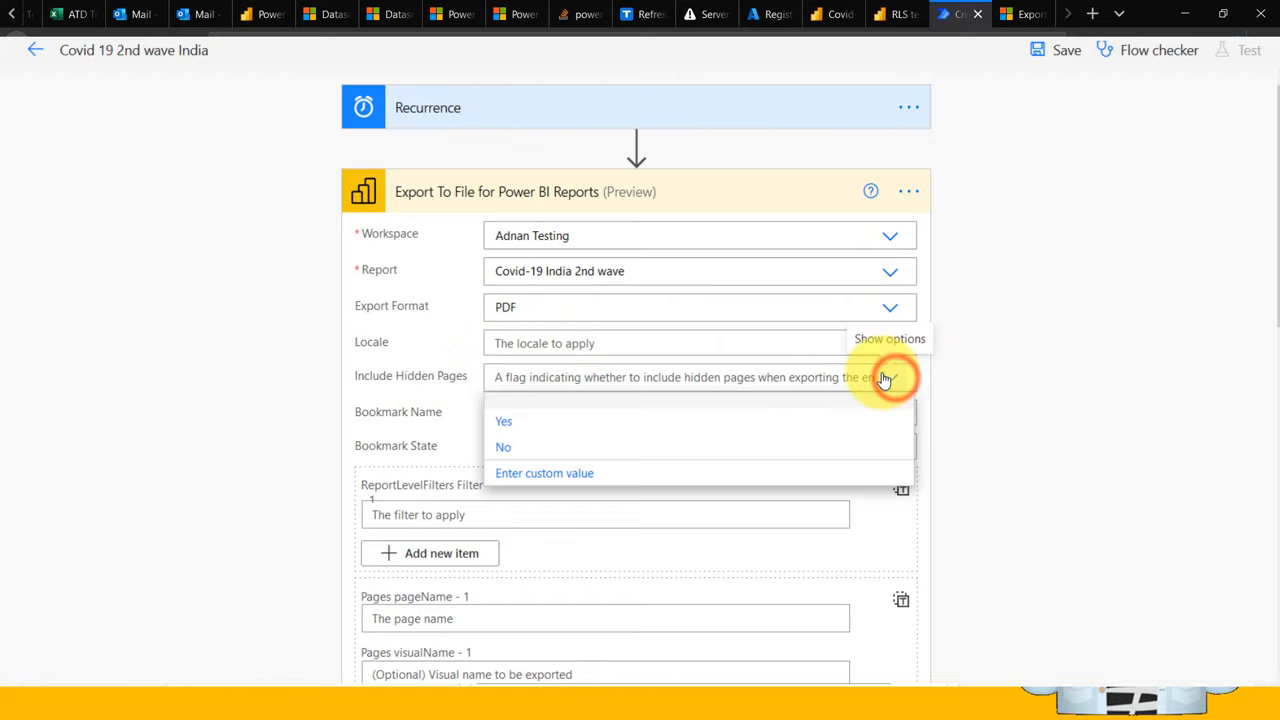
{"action": "left_click", "coordinate": [504, 448]}
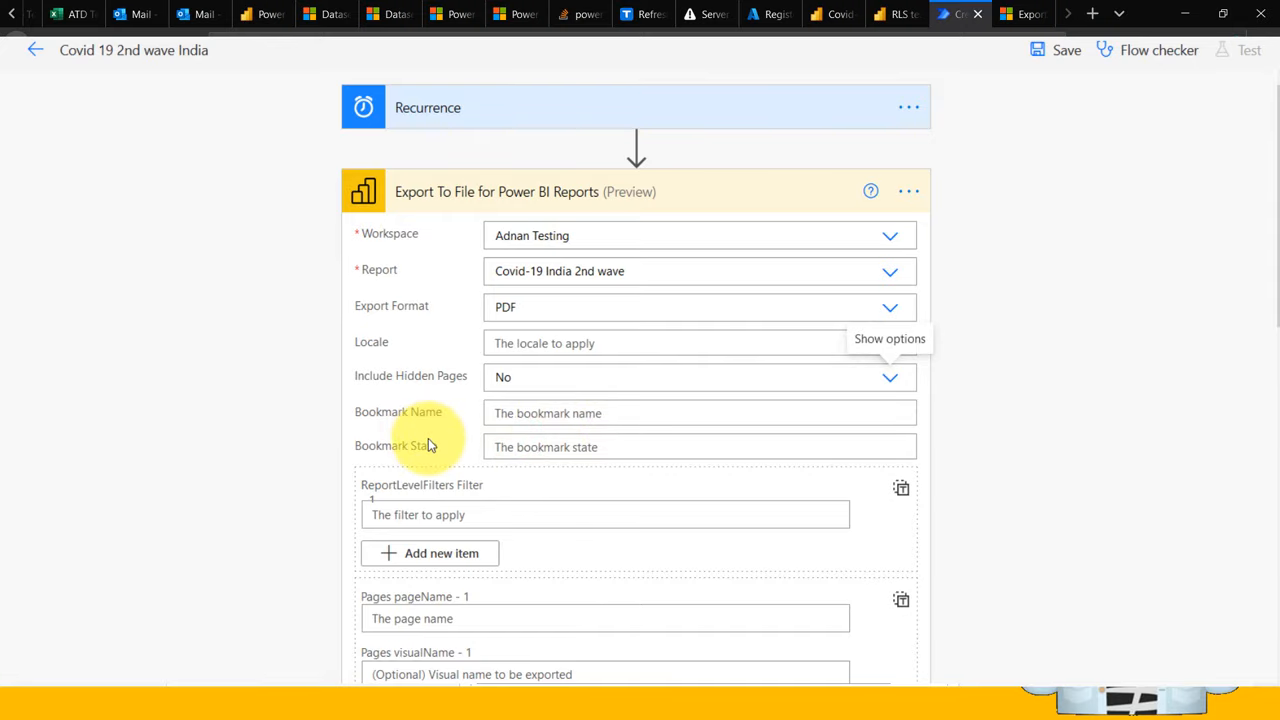
{"action": "mouse_move", "coordinate": [420, 444]}
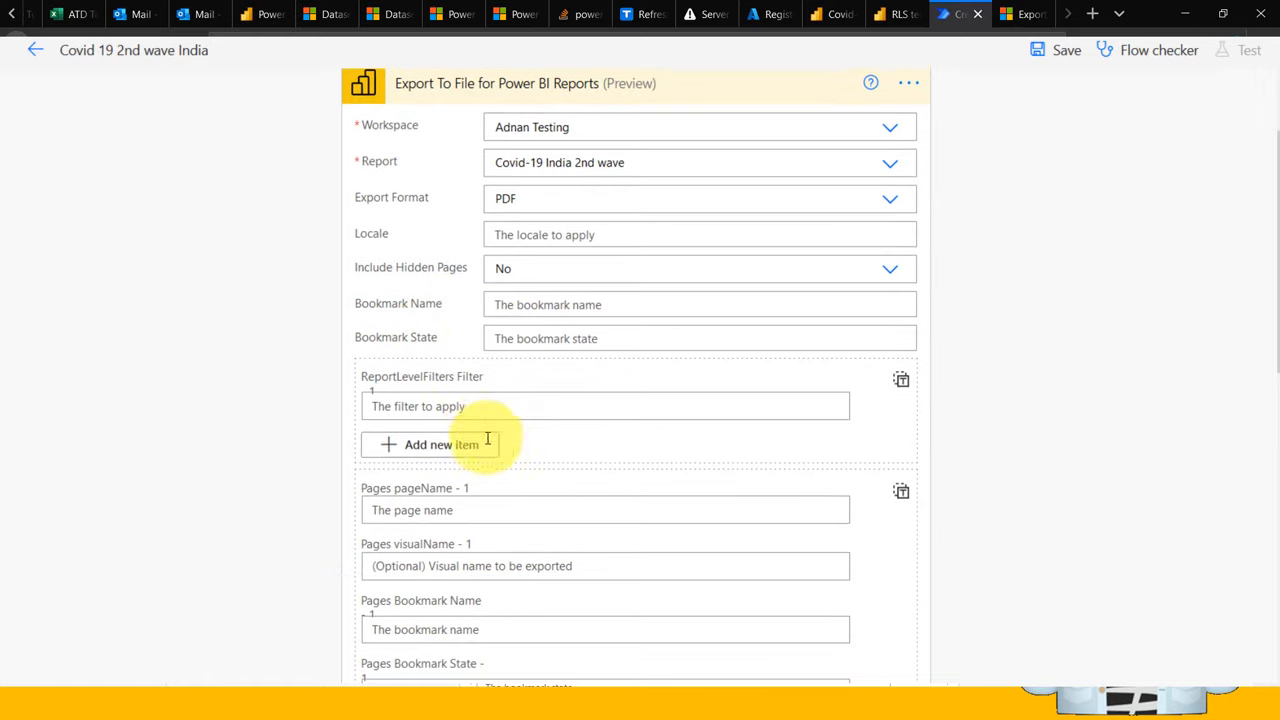
{"action": "mouse_move", "coordinate": [824, 388]}
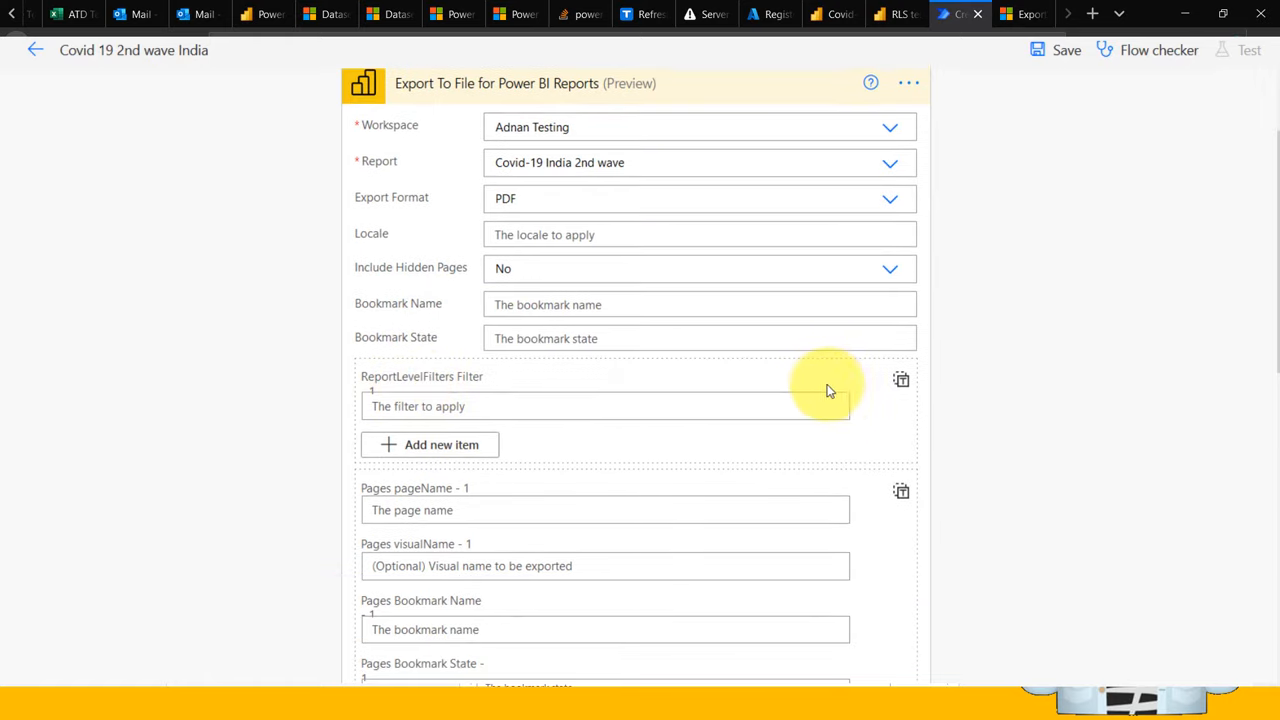
{"action": "mouse_move", "coordinate": [852, 390]}
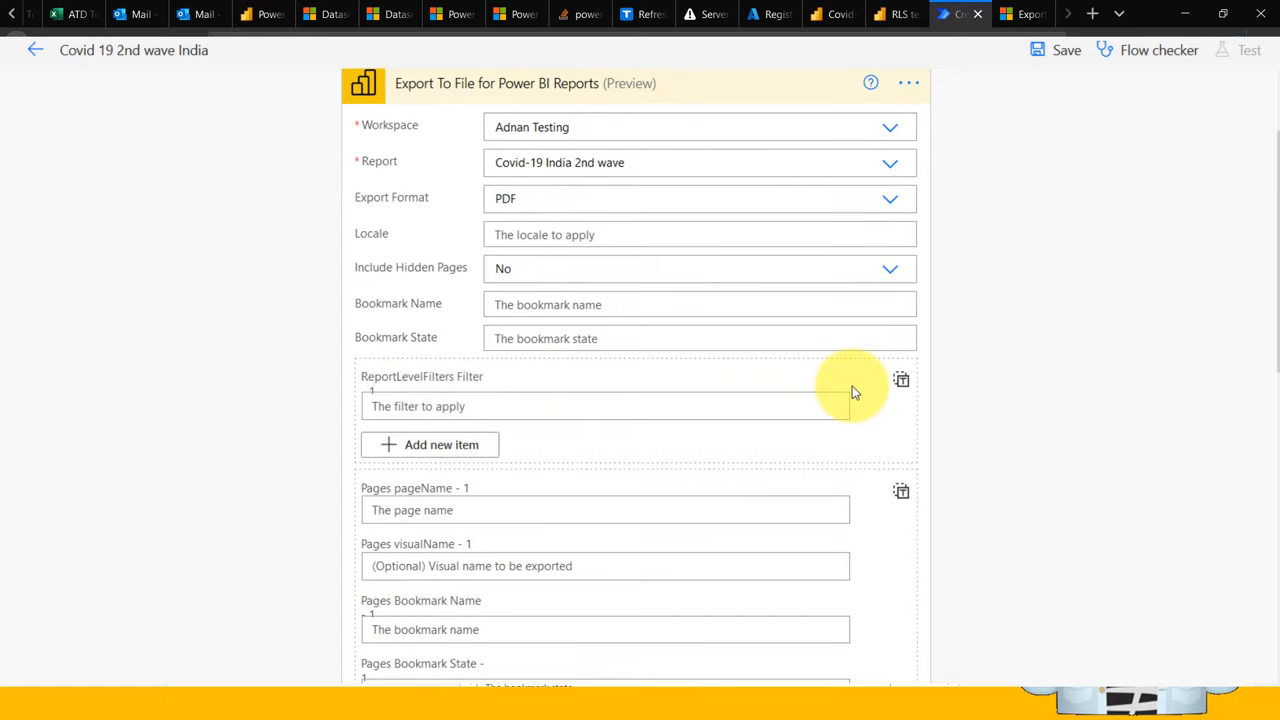
{"action": "scroll", "scroll_direction": "down", "scroll_amount": 3}
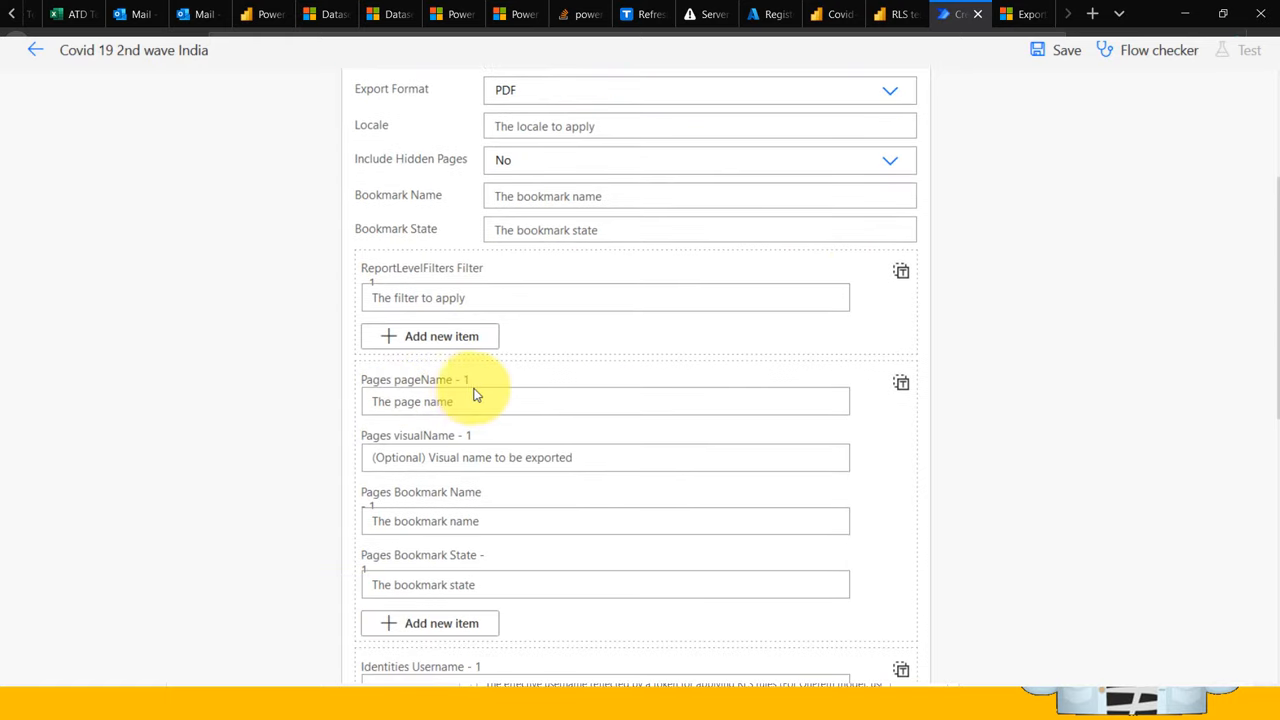
{"action": "type", "text": "Home"}
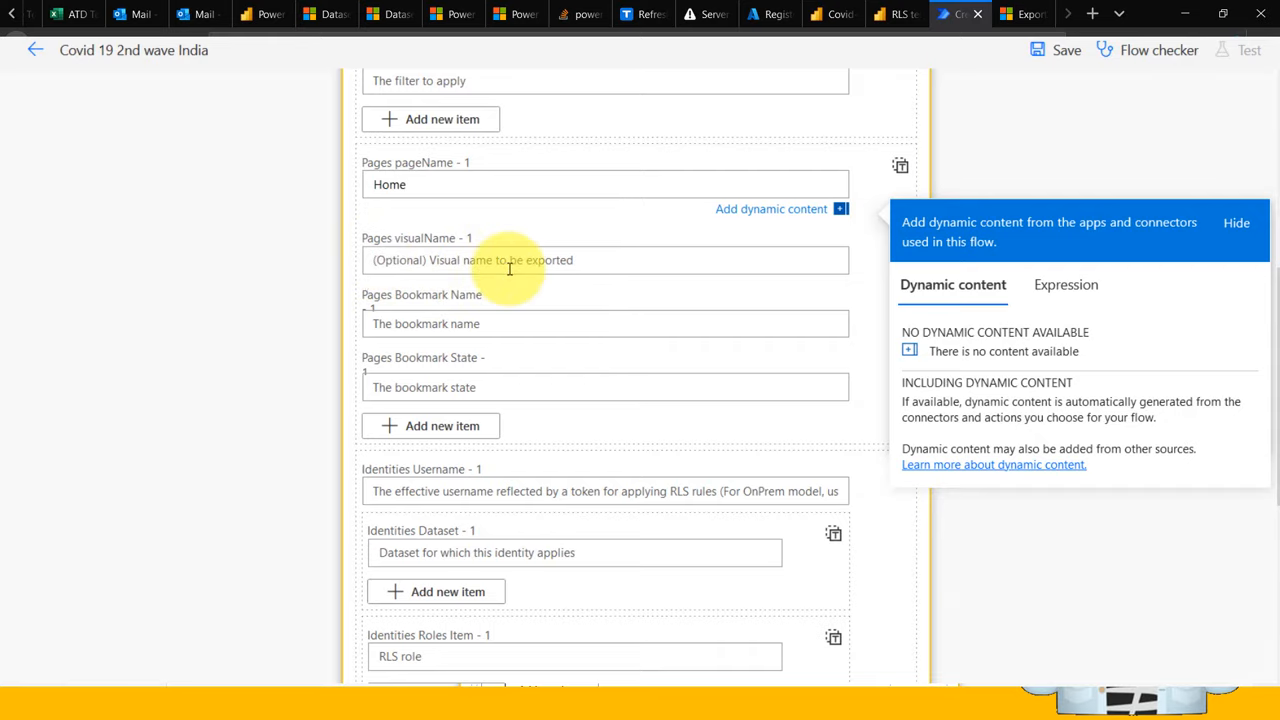
{"action": "mouse_move", "coordinate": [430, 388]}
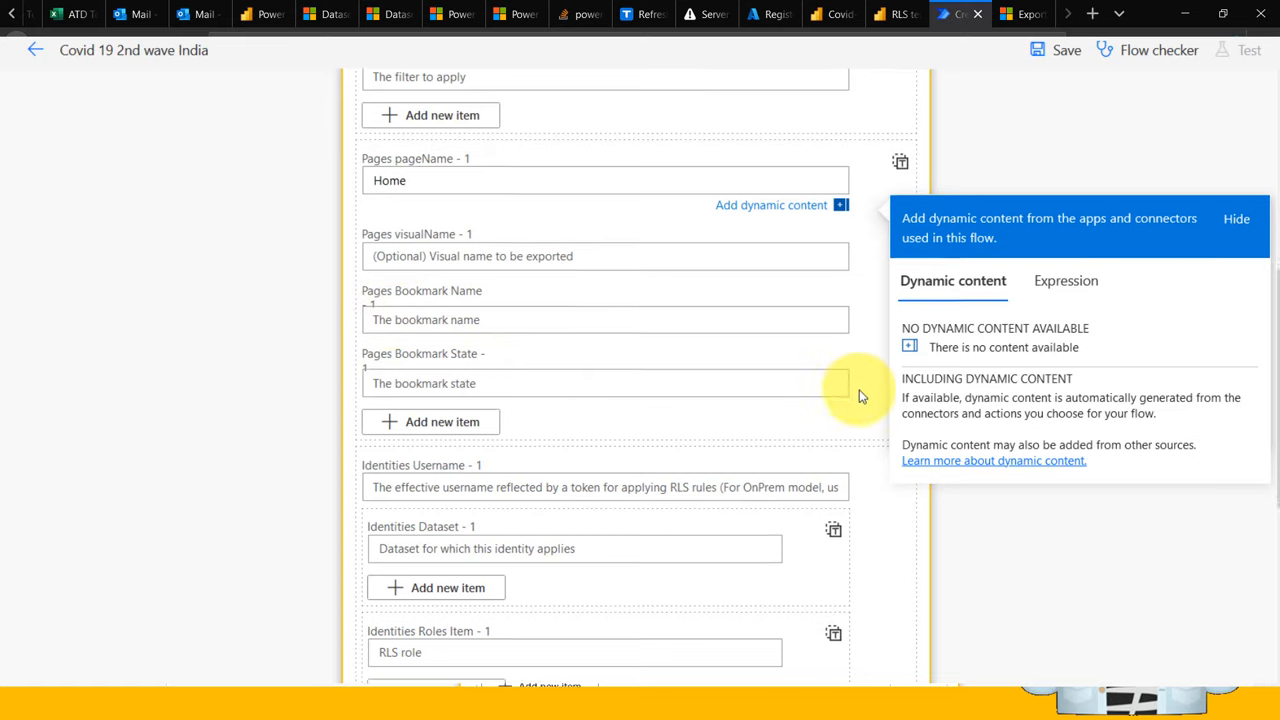
{"action": "scroll", "scroll_direction": "down", "scroll_amount": 3}
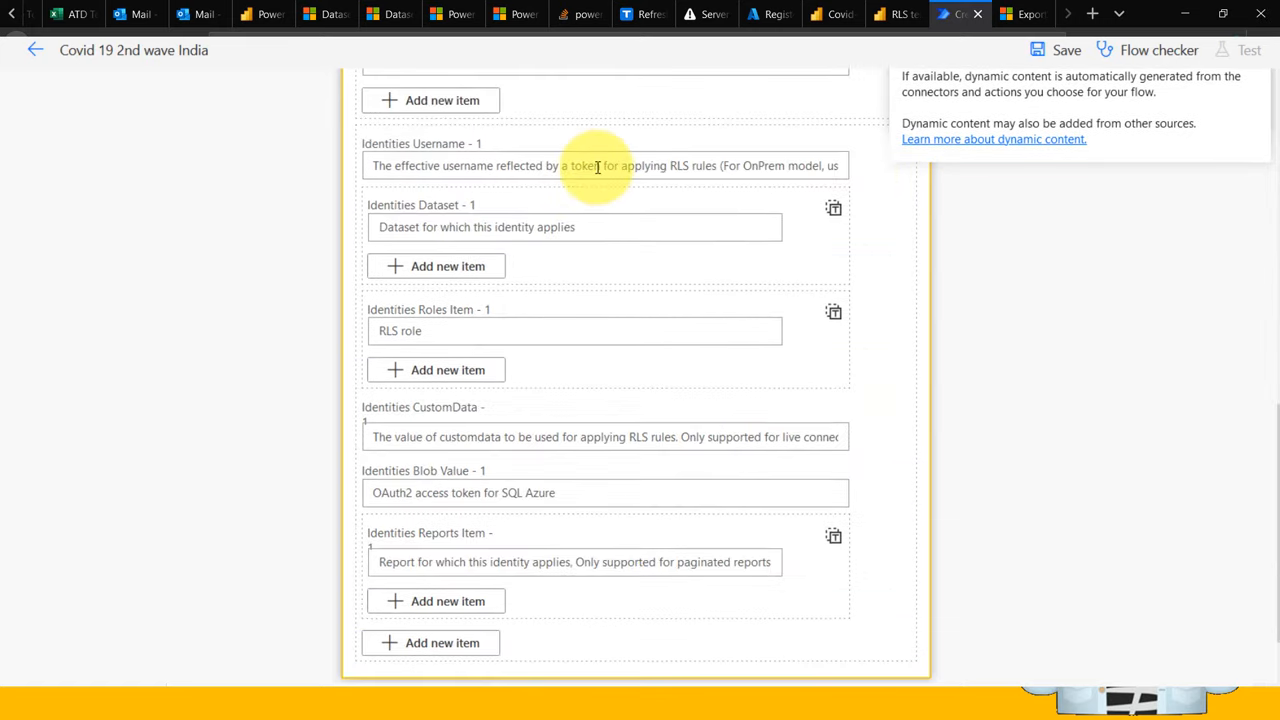
{"action": "mouse_move", "coordinate": [604, 524]}
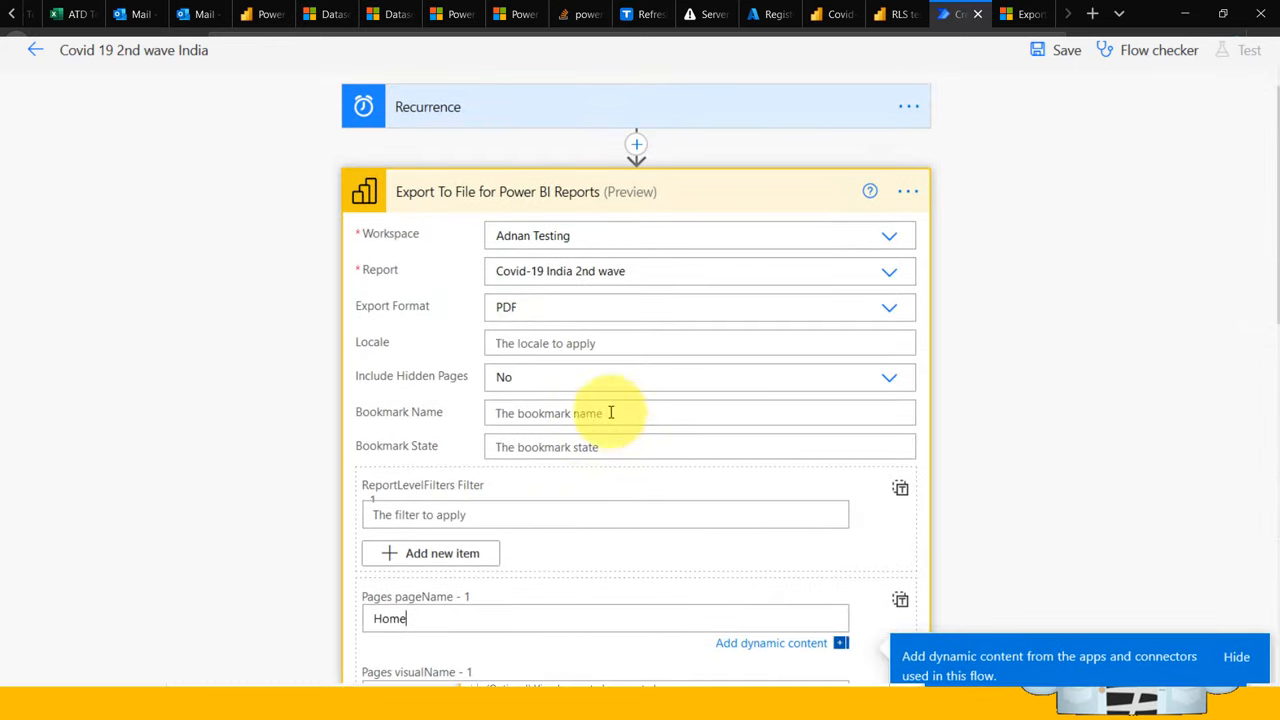
{"action": "left_click", "coordinate": [680, 192]}
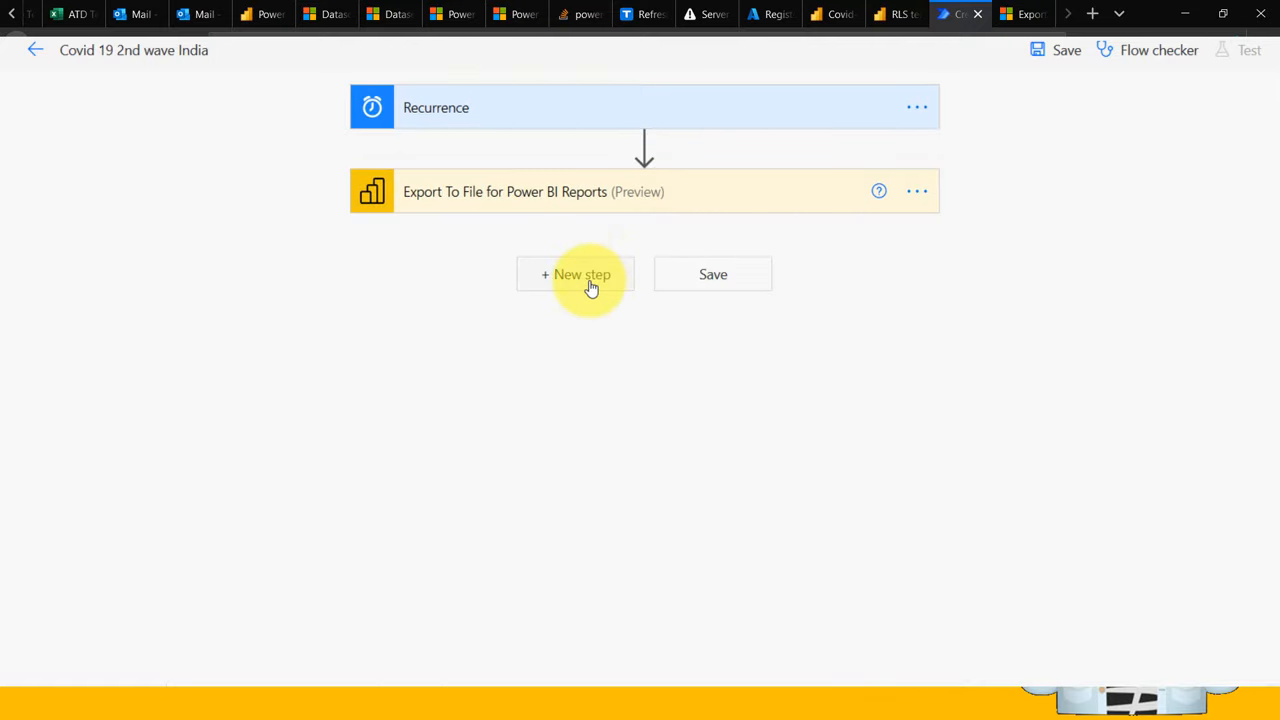
Add a Mail 'Send an email notification (V3)' step after the export
{"action": "left_click", "coordinate": [576, 274]}
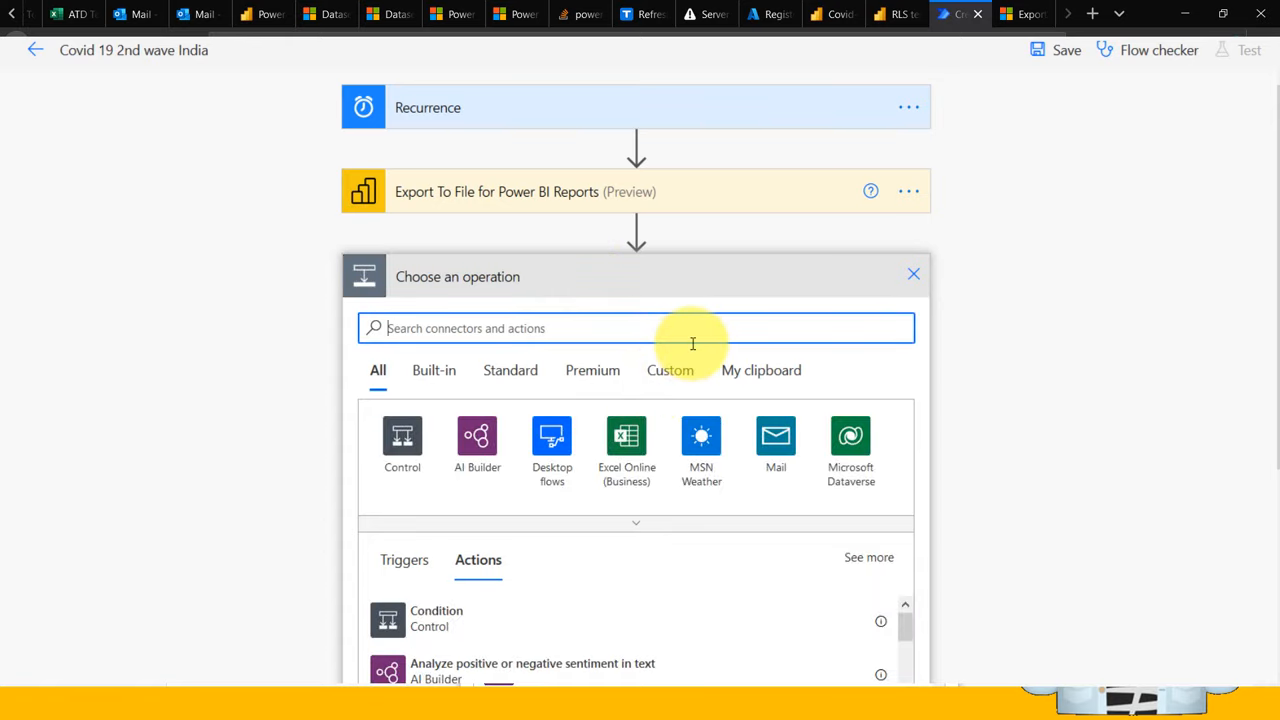
{"action": "type", "text": "email"}
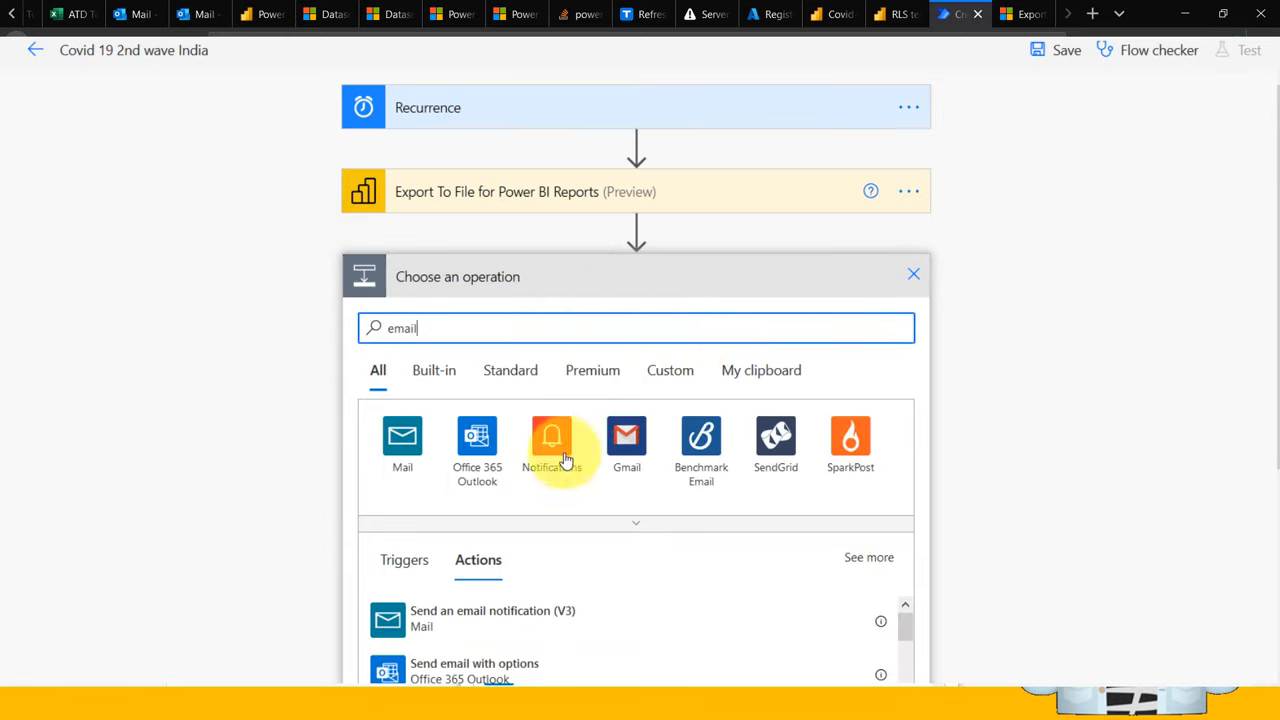
{"action": "left_click", "coordinate": [402, 444]}
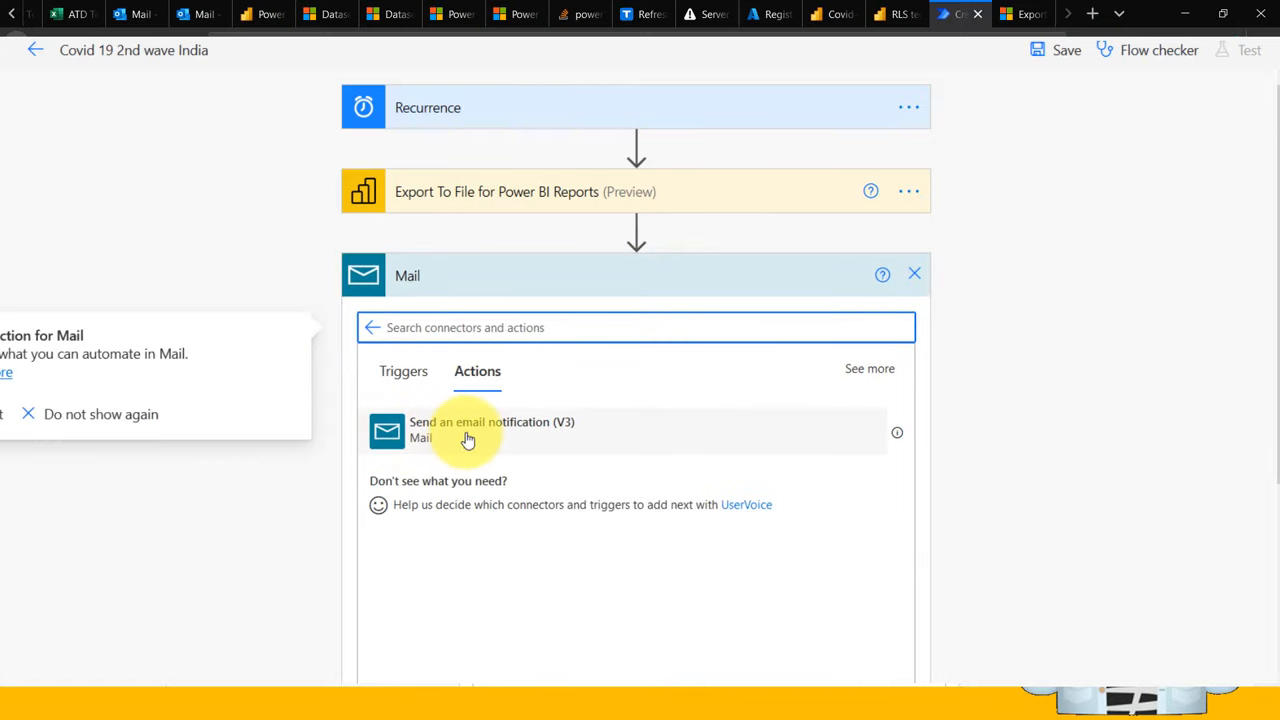
{"action": "left_click", "coordinate": [468, 430]}
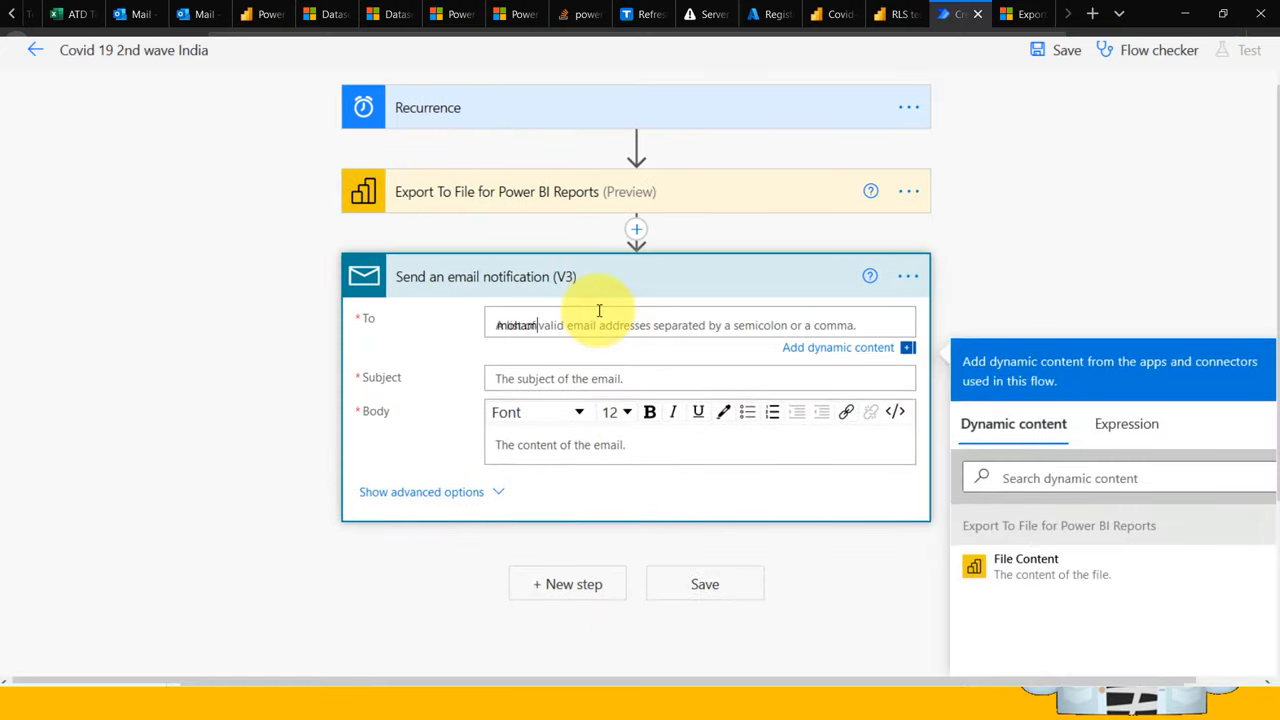
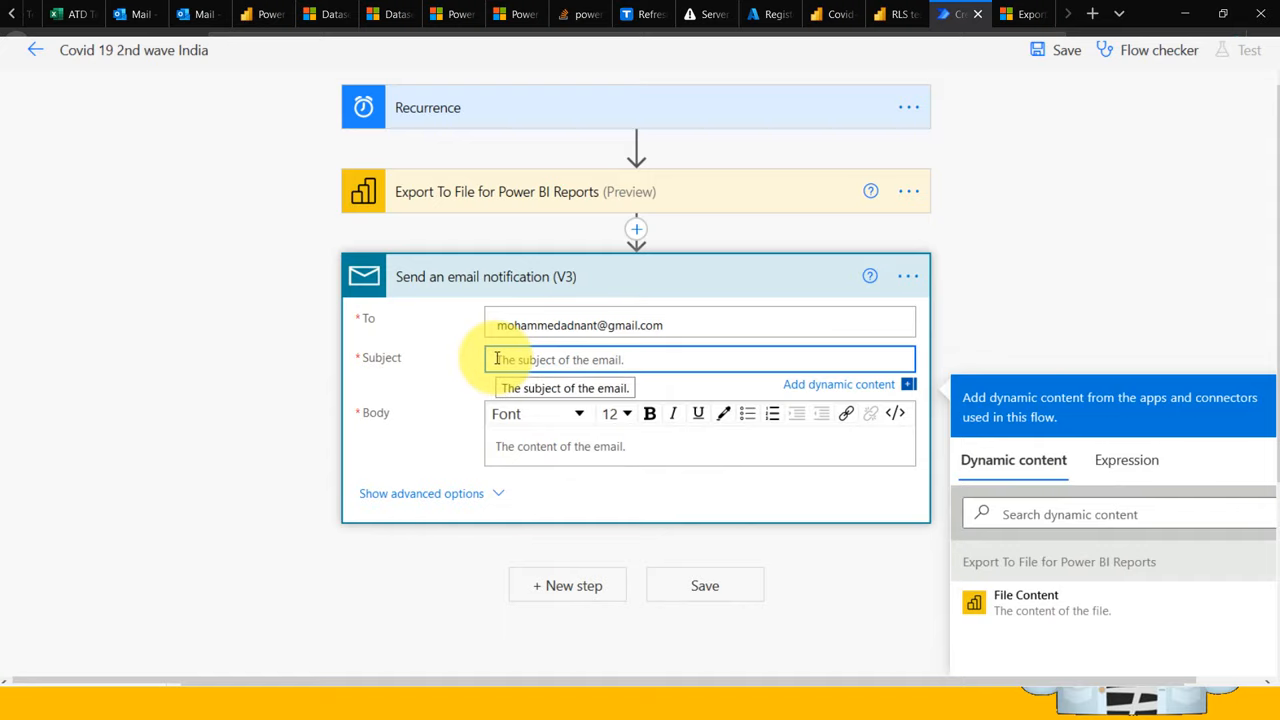
{"action": "type", "text": "Covid"}
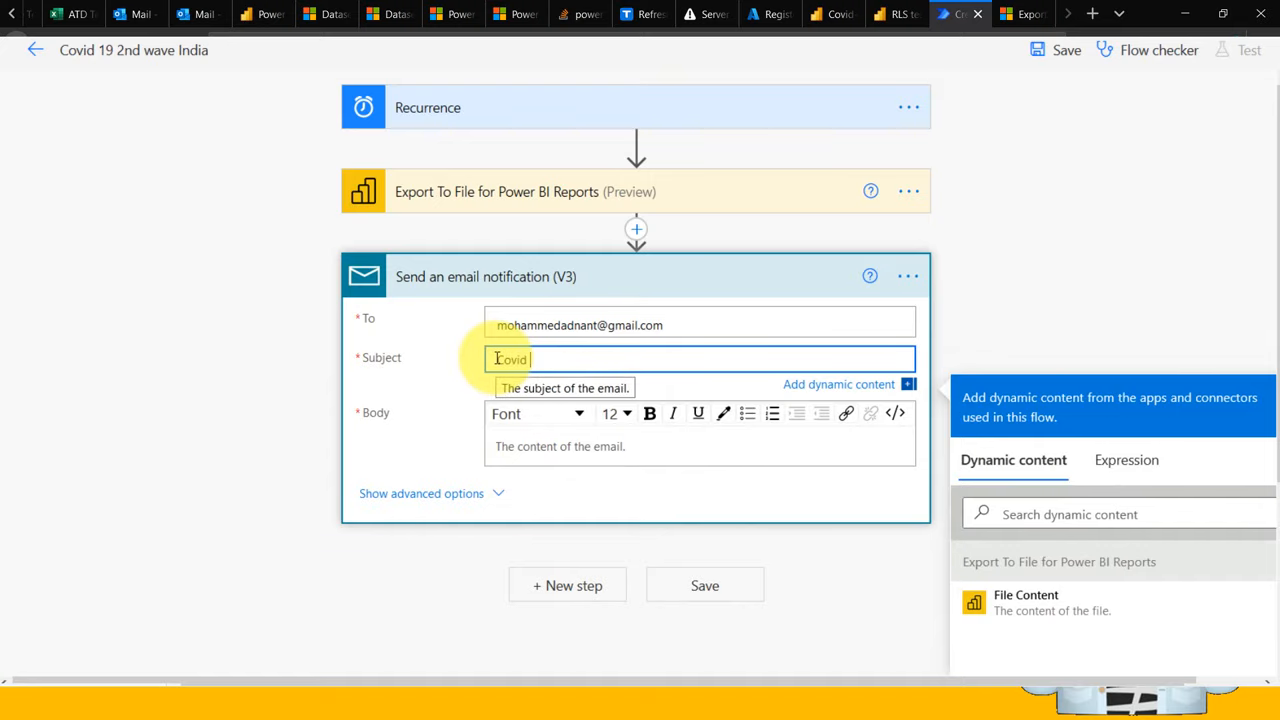
{"action": "type", "text": "19"}
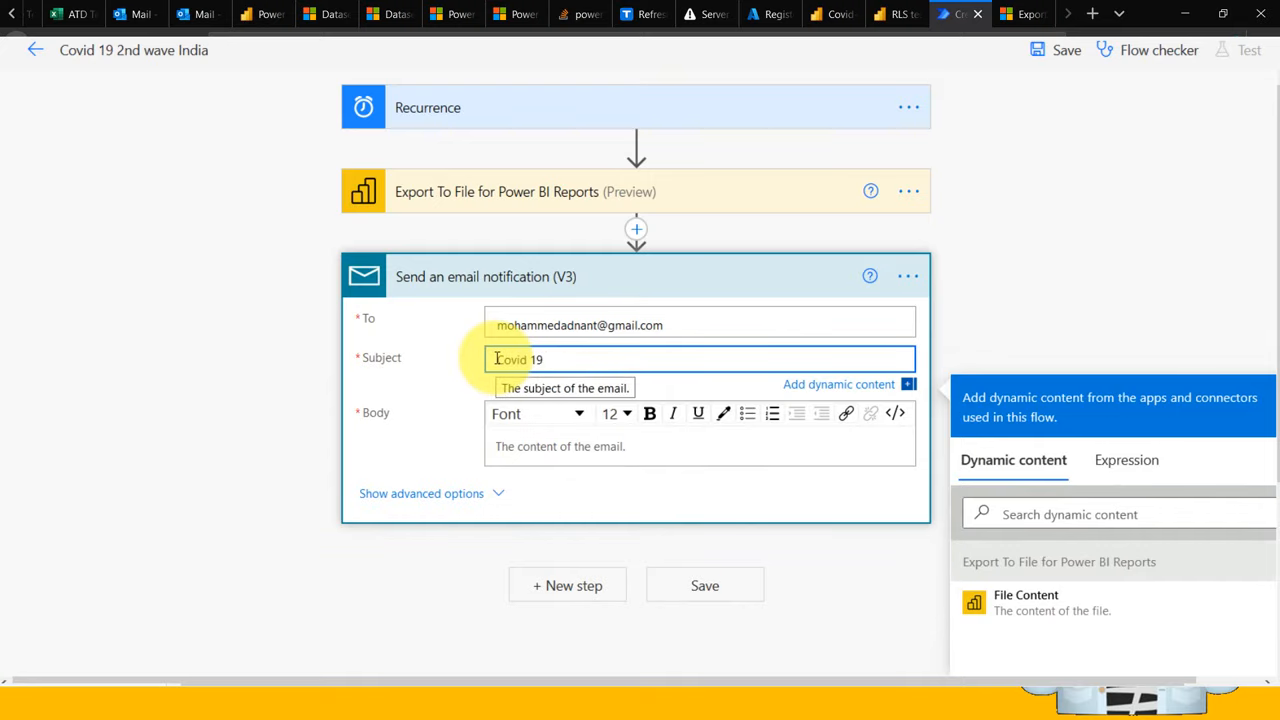
{"action": "type", "text": "2nd wave indi"}
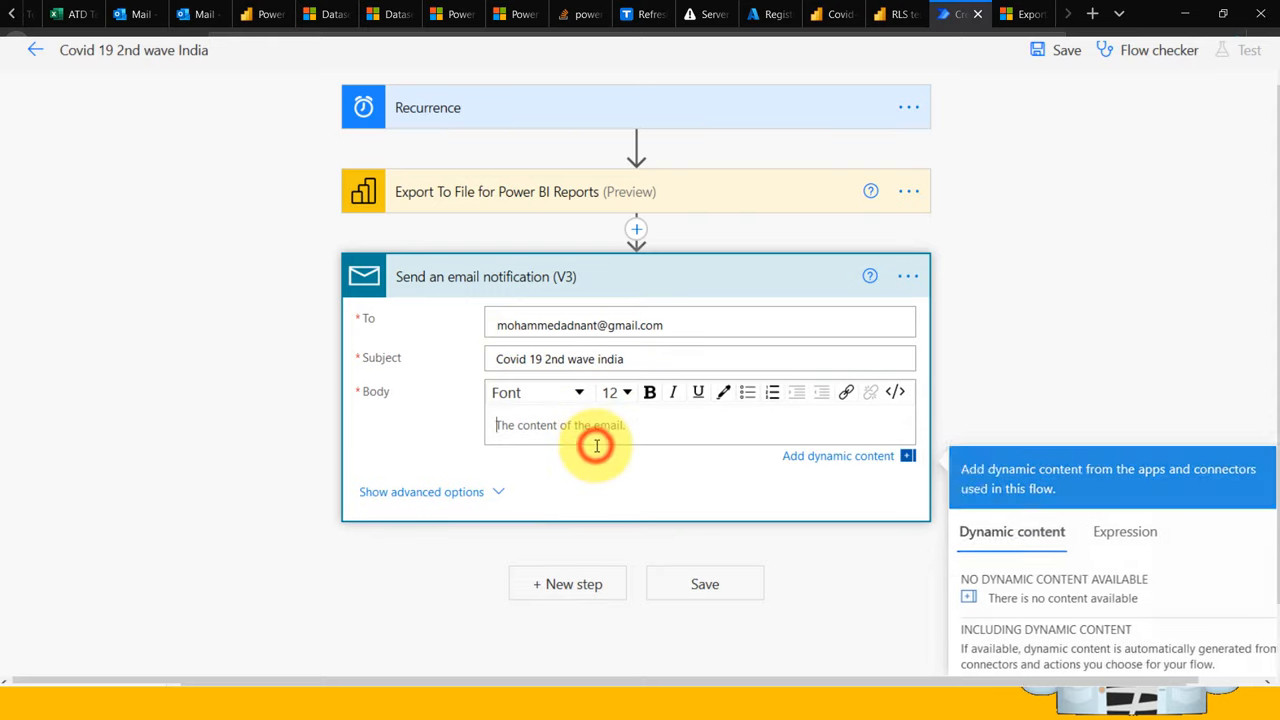
{"action": "type", "text": "auto generated"}
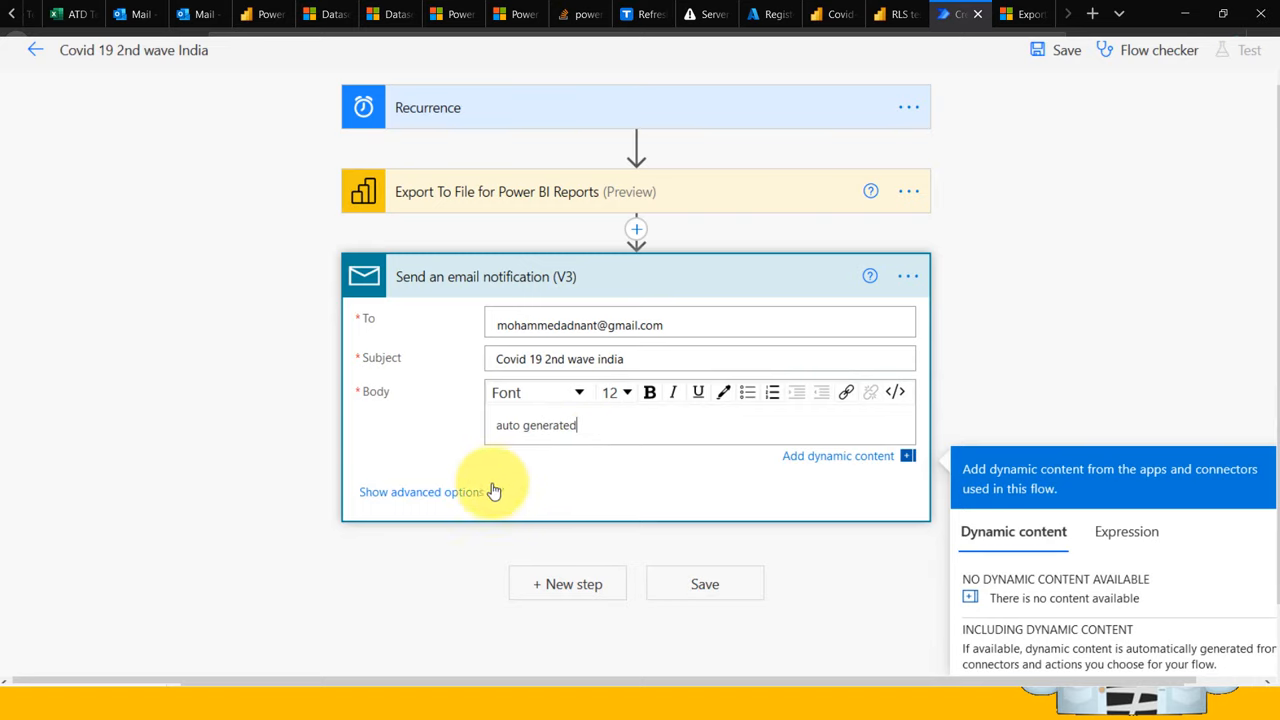
Attach the exported File Content and name the attachment Covid19India.PDF
{"action": "left_click", "coordinate": [420, 492]}
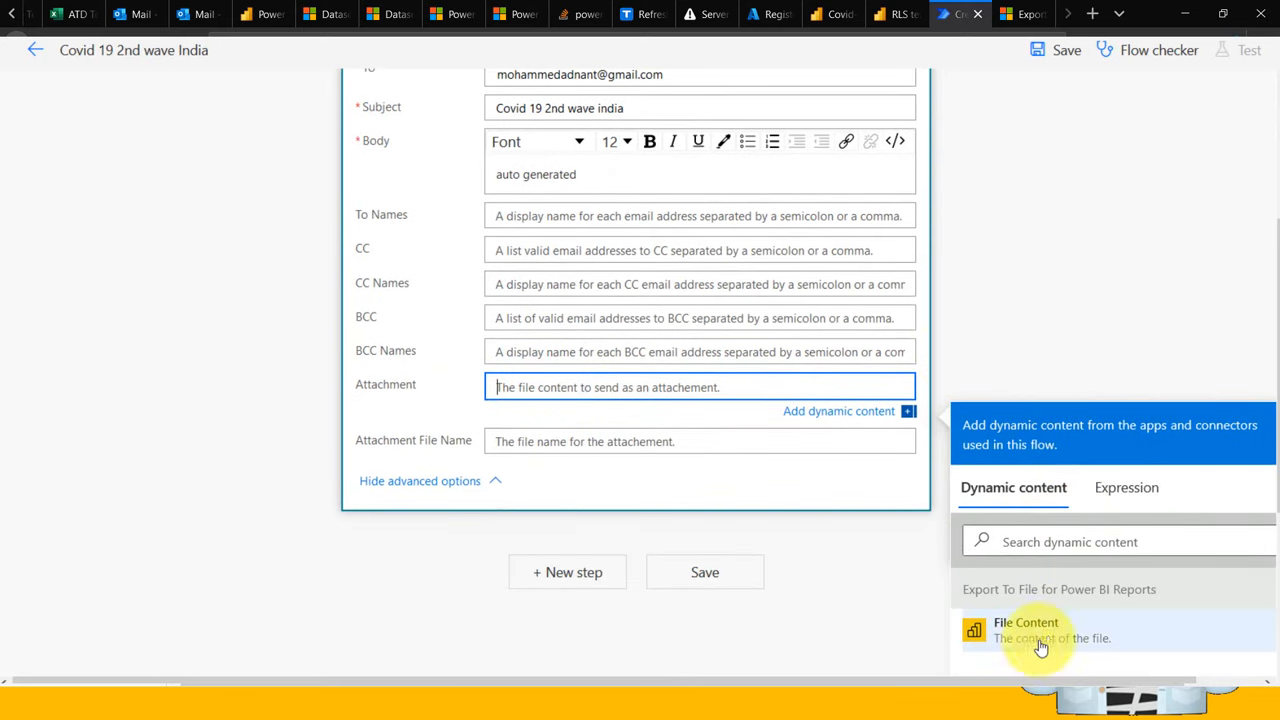
{"action": "left_click", "coordinate": [1024, 630]}
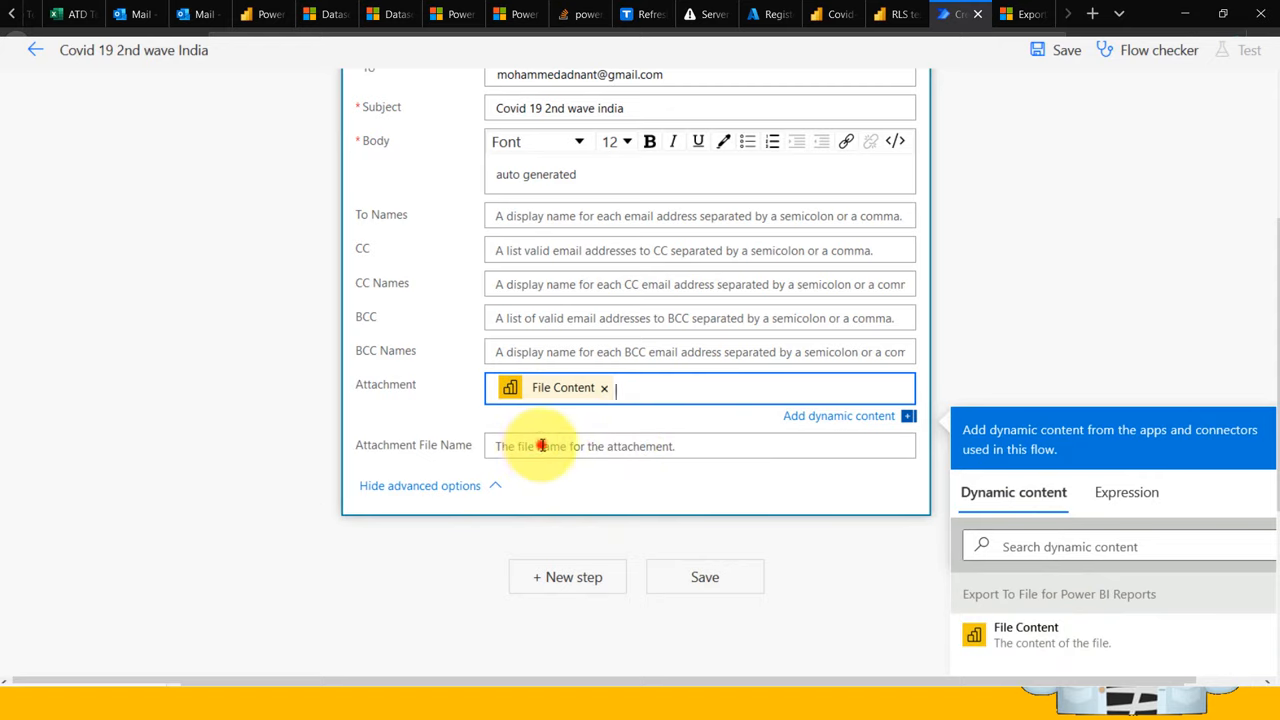
{"action": "type", "text": "Covid19India.PDF"}
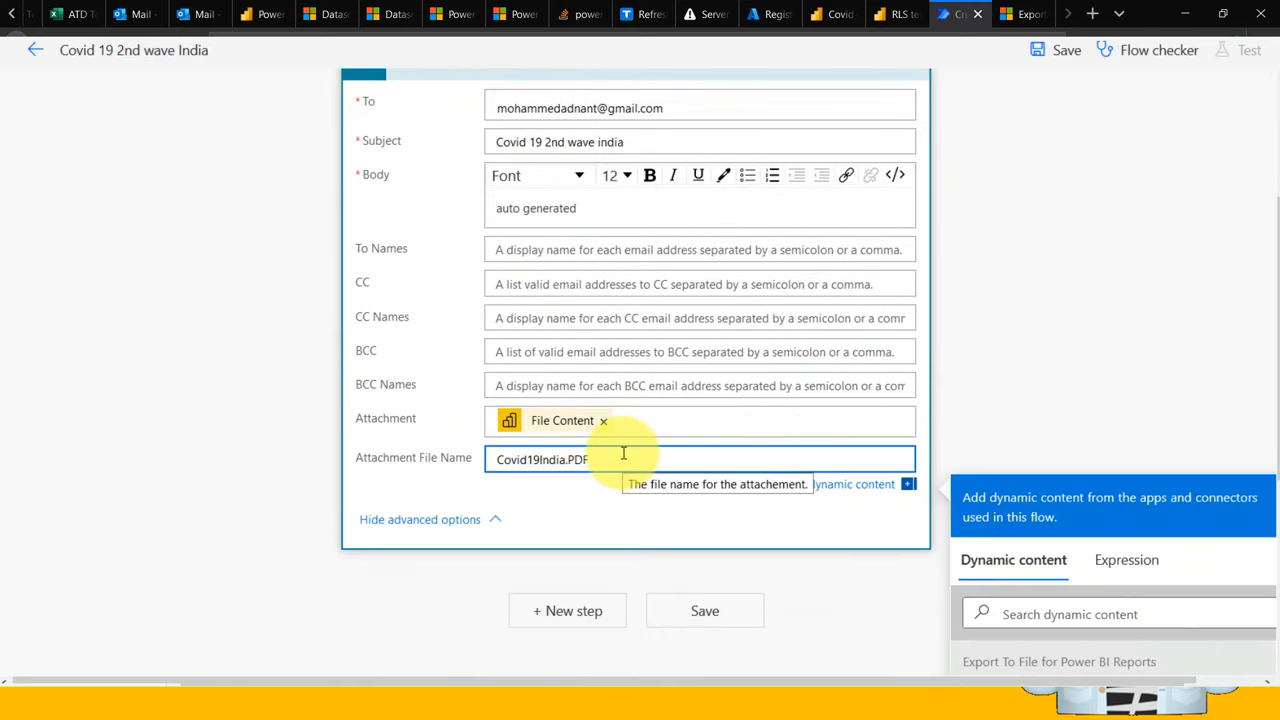
{"action": "mouse_move", "coordinate": [618, 310]}
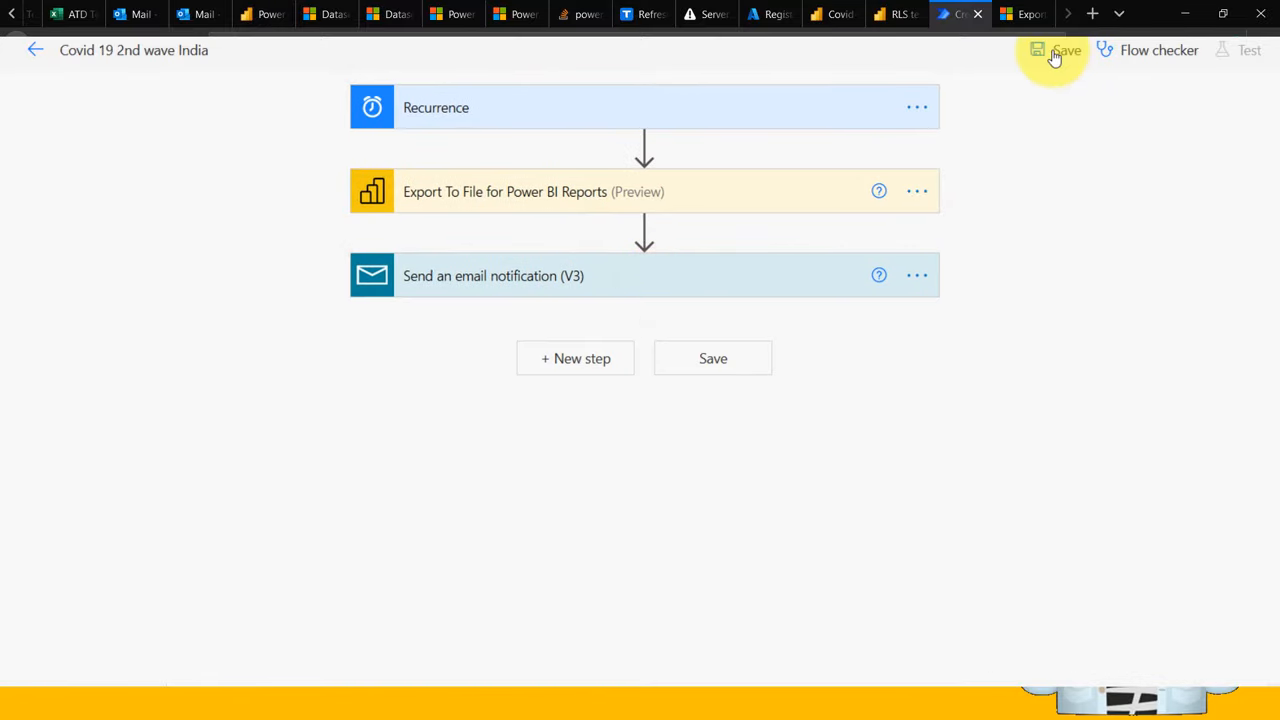
Save the flow and run a manual test of it
{"action": "left_click", "coordinate": [1068, 50]}
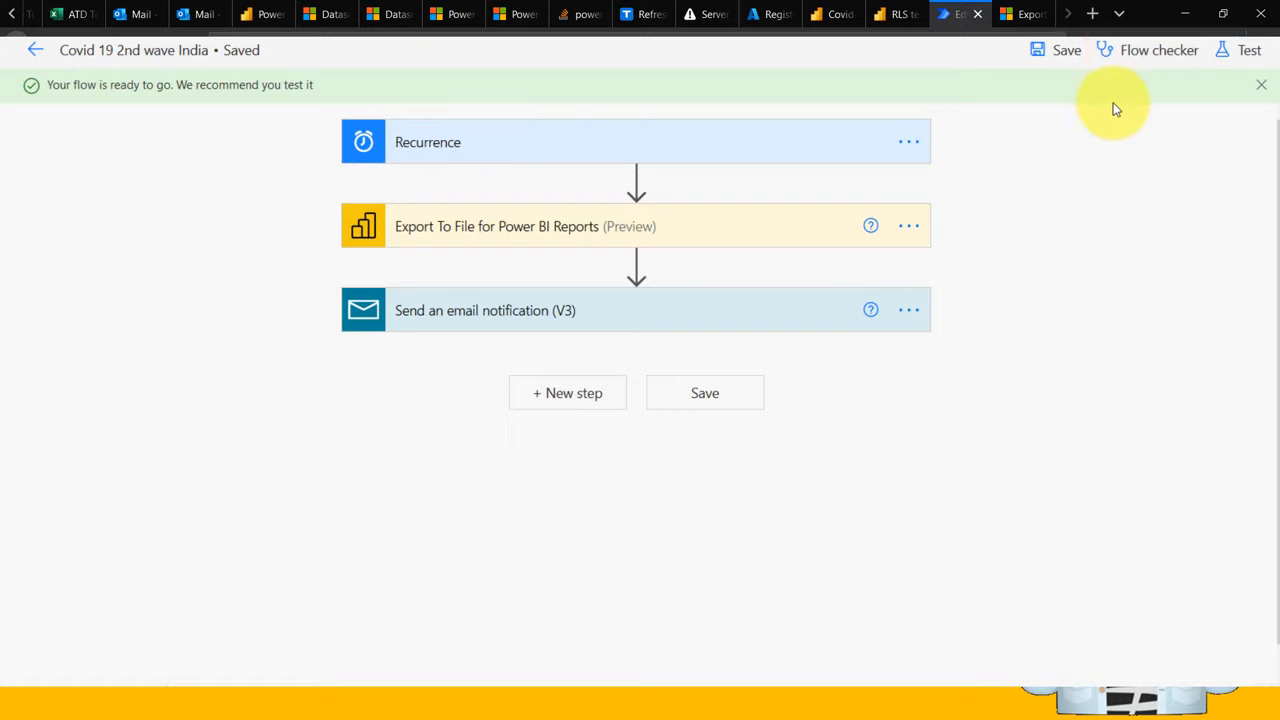
{"action": "left_click", "coordinate": [1248, 50]}
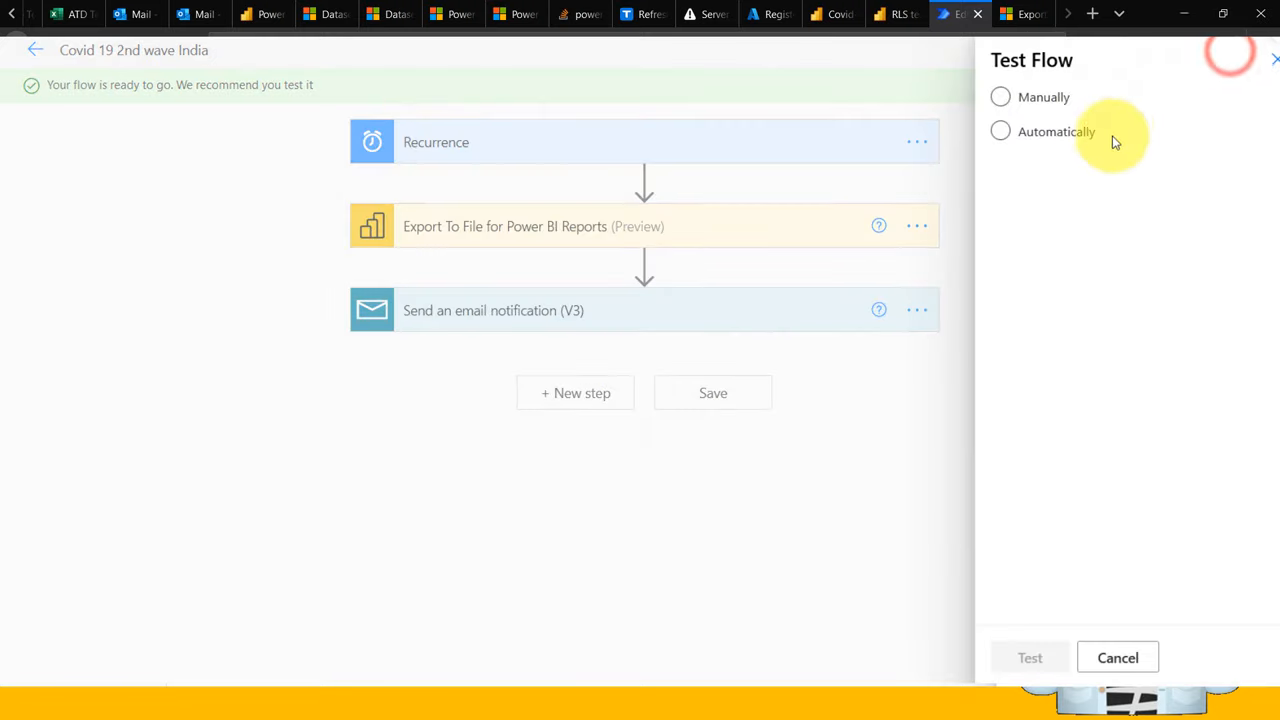
{"action": "left_click", "coordinate": [1000, 132]}
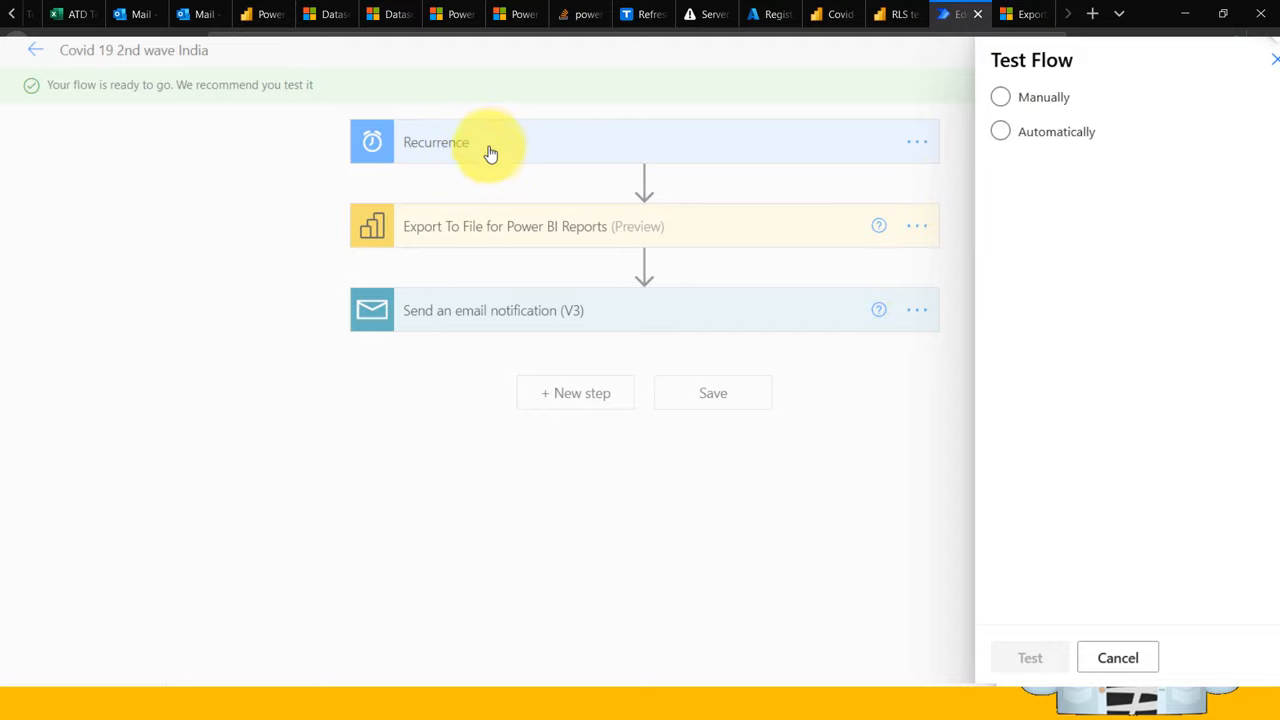
{"action": "left_click", "coordinate": [1000, 96]}
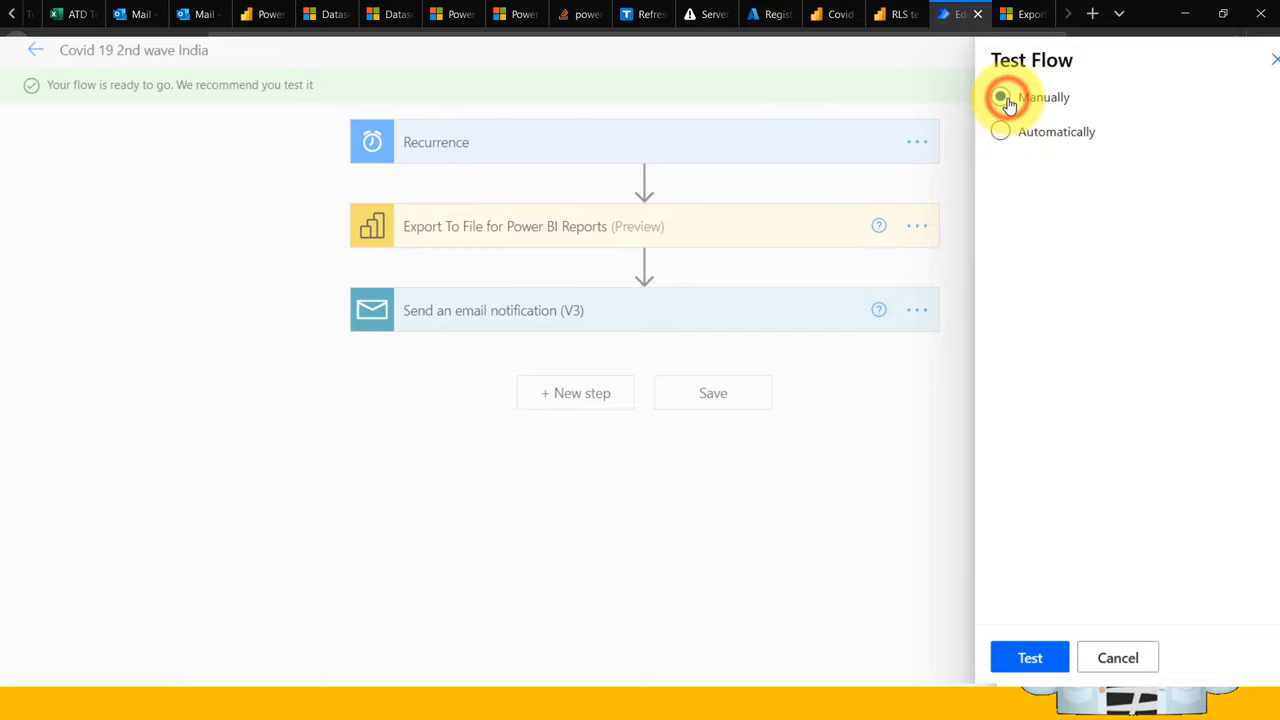
{"action": "left_click", "coordinate": [1028, 656]}
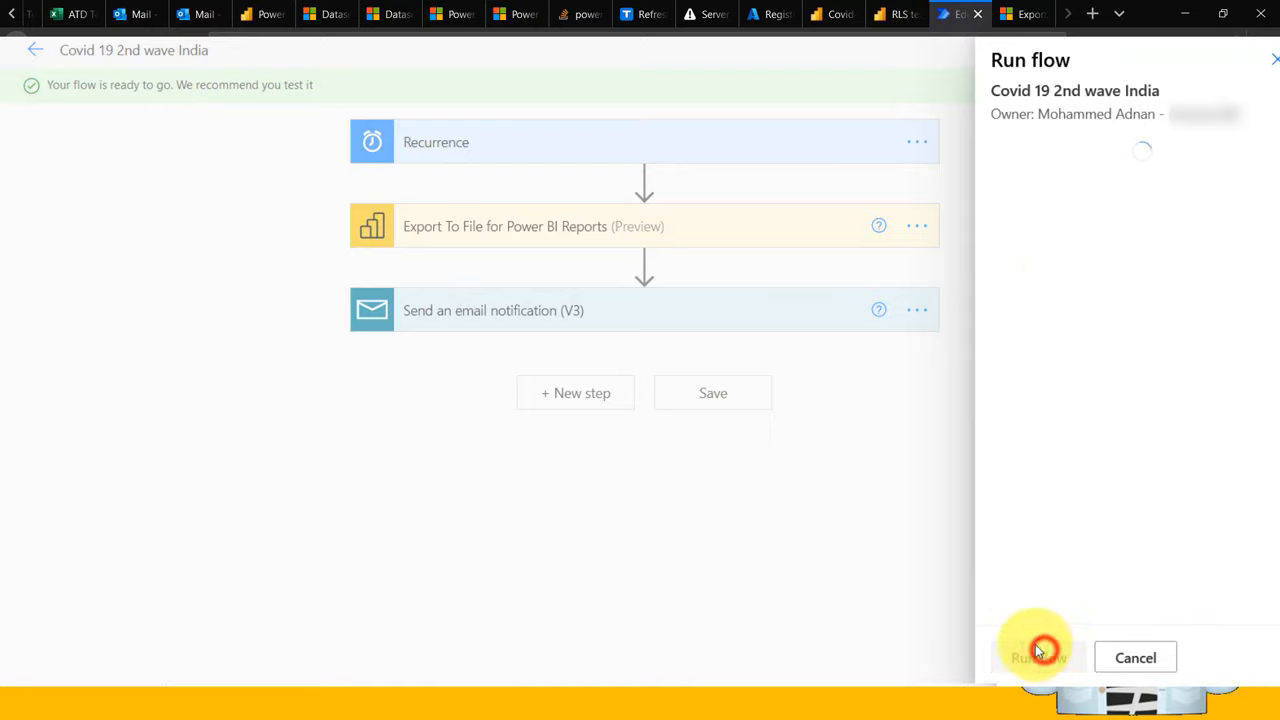
{"action": "left_click", "coordinate": [1040, 650]}
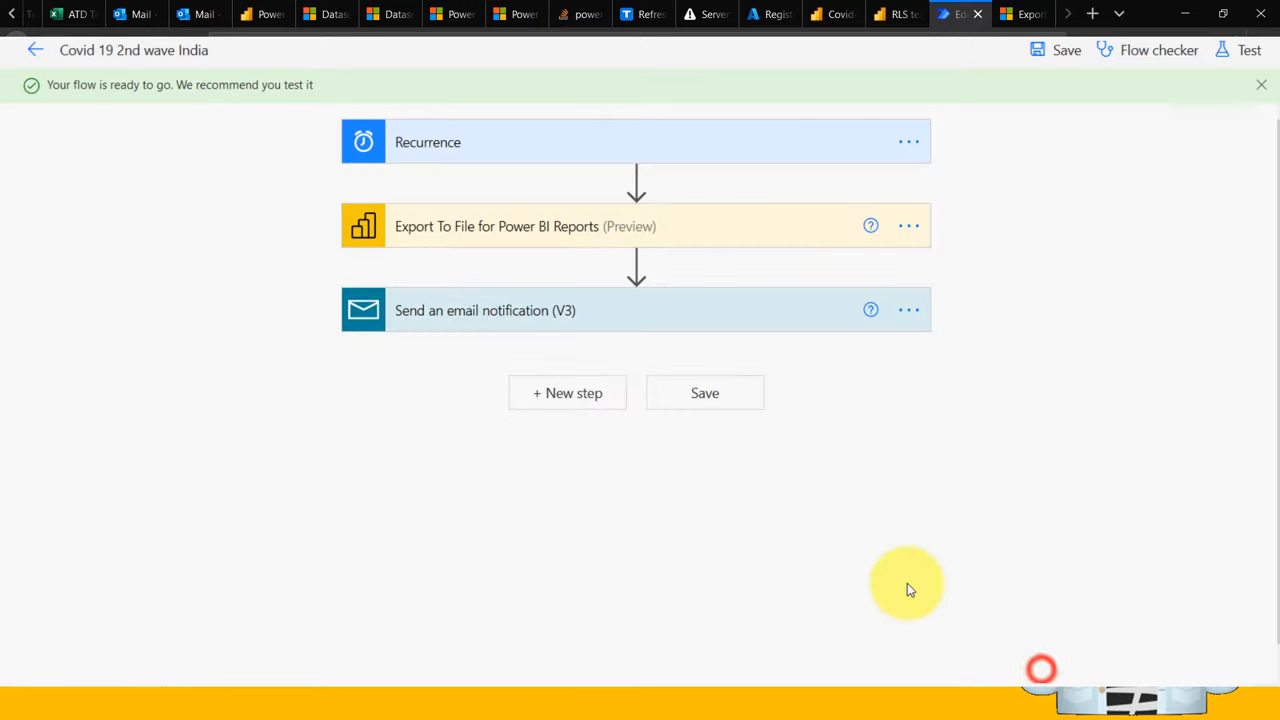
{"action": "left_click", "coordinate": [1248, 50]}
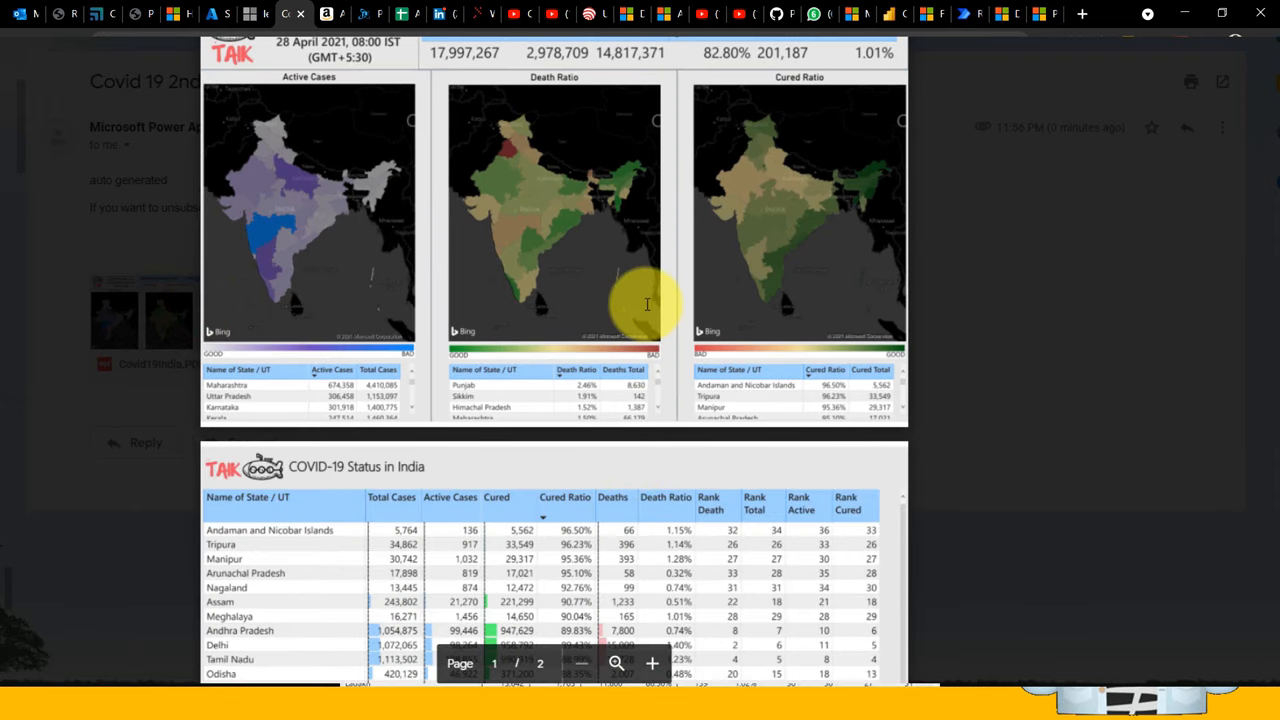
{"action": "mouse_move", "coordinate": [272, 196]}
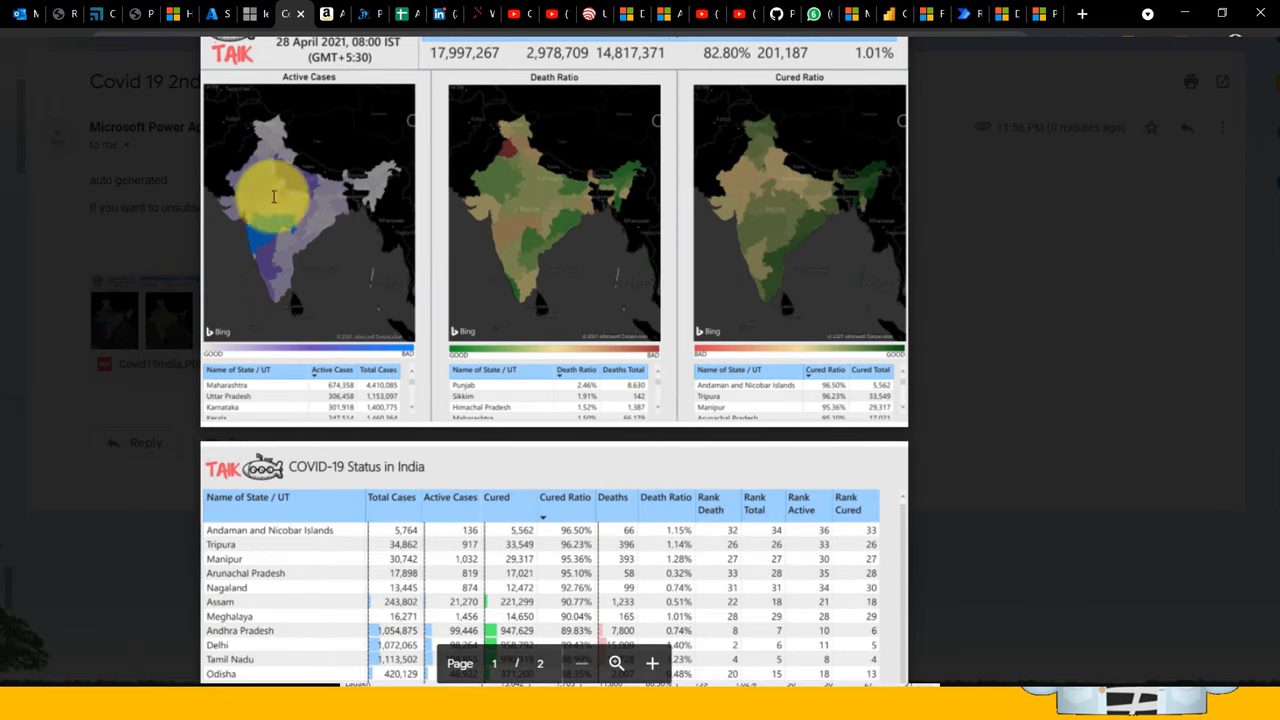
Scroll the PDF preview to page 2, the state-wise status table
{"action": "scroll", "scroll_direction": "down", "scroll_amount": 3}
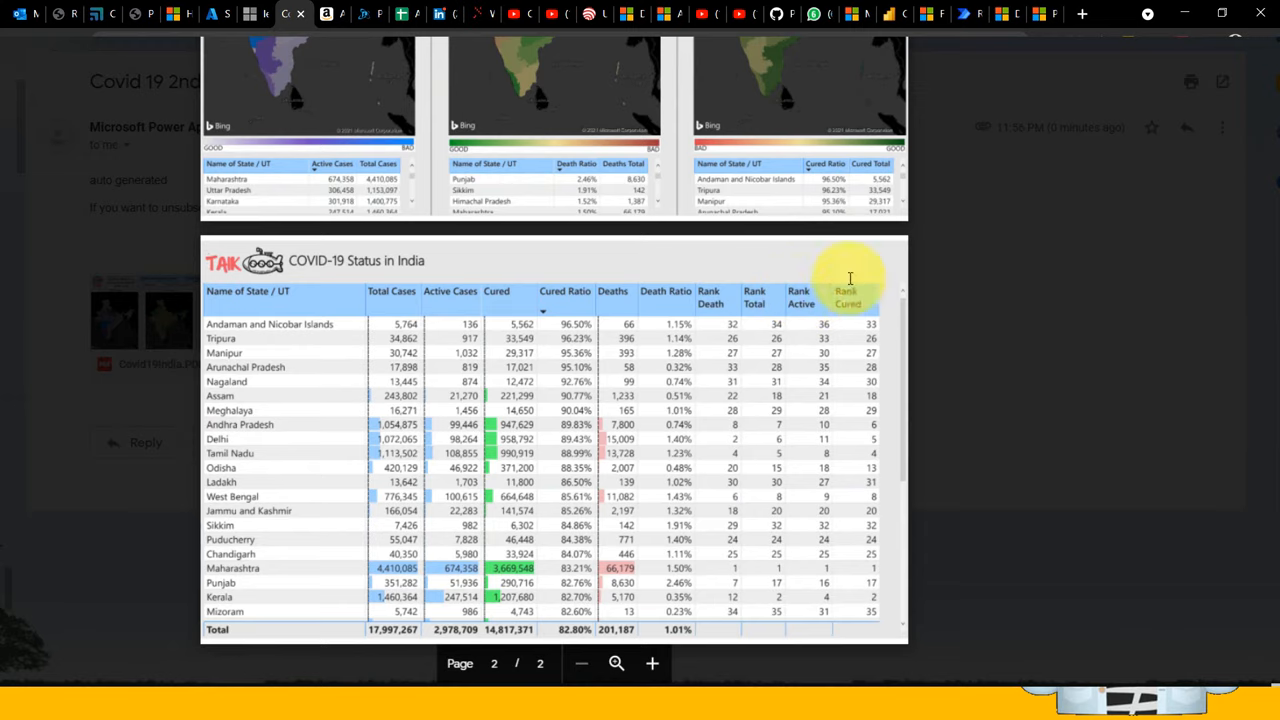